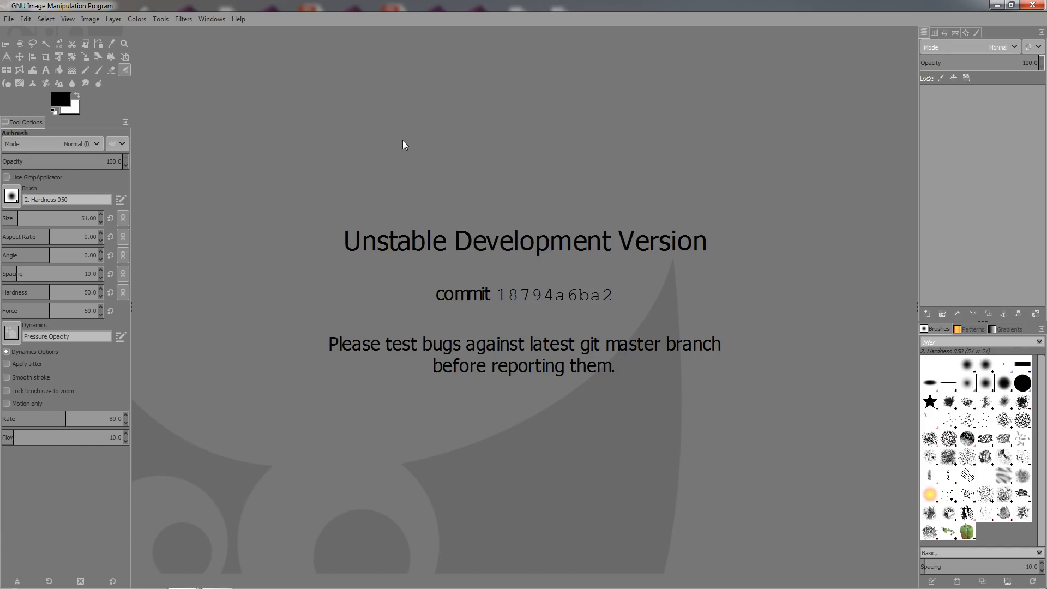
mouse_move(364, 164)
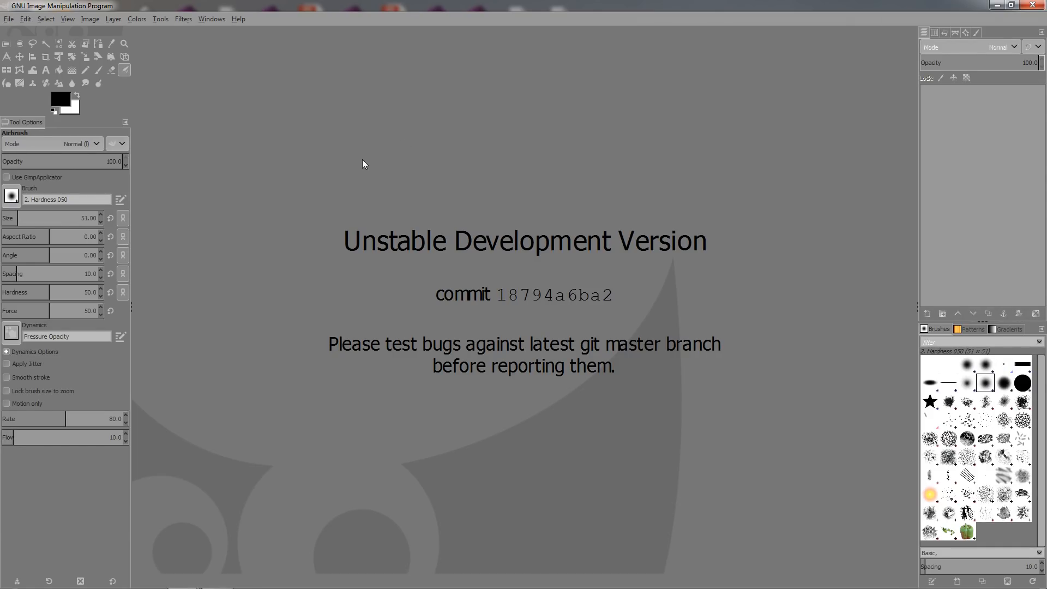
mouse_move(468, 214)
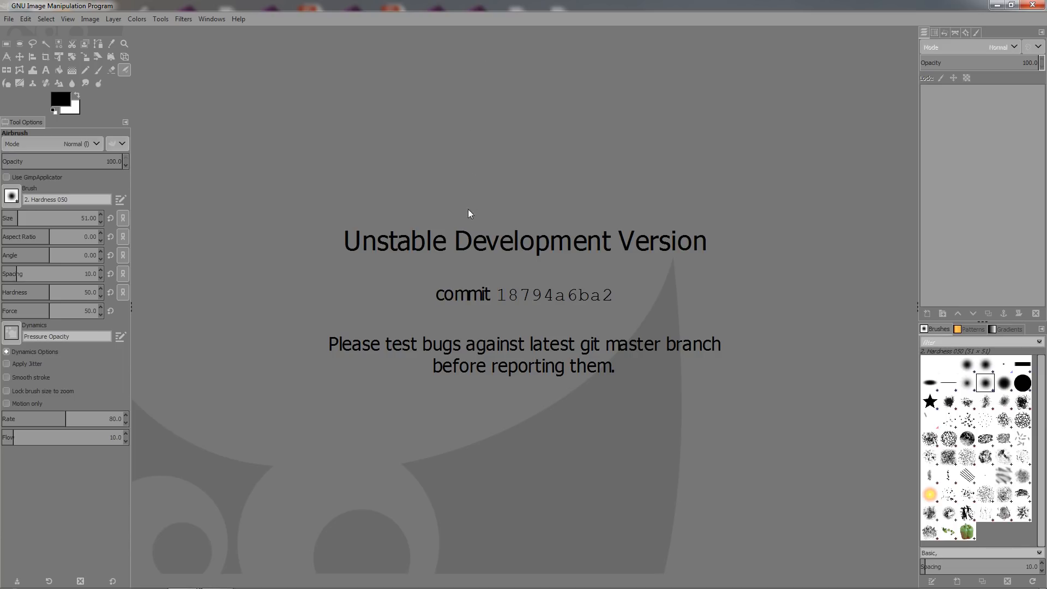
mouse_move(404, 194)
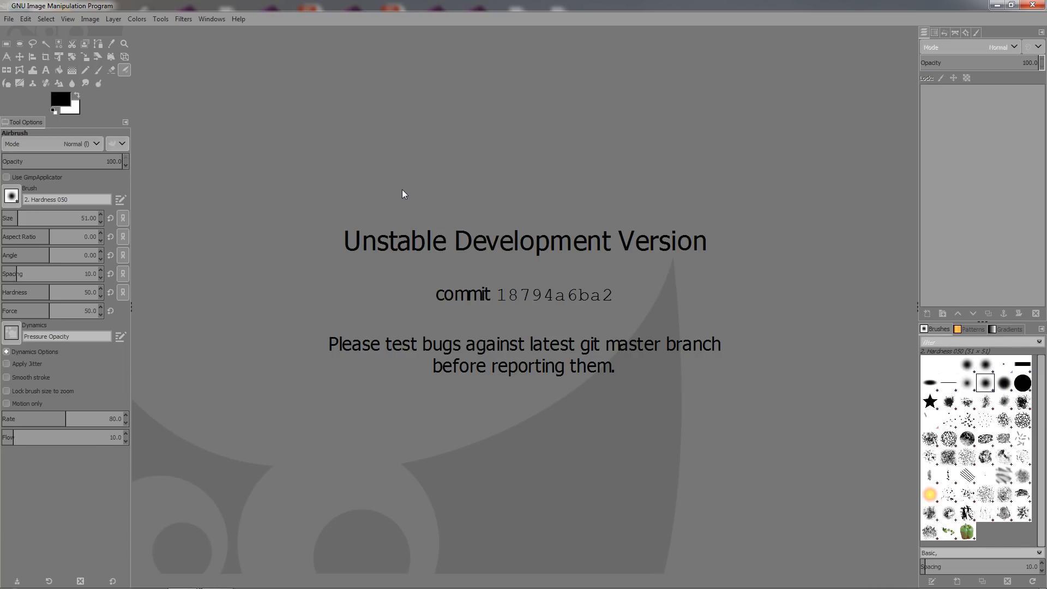
mouse_move(343, 192)
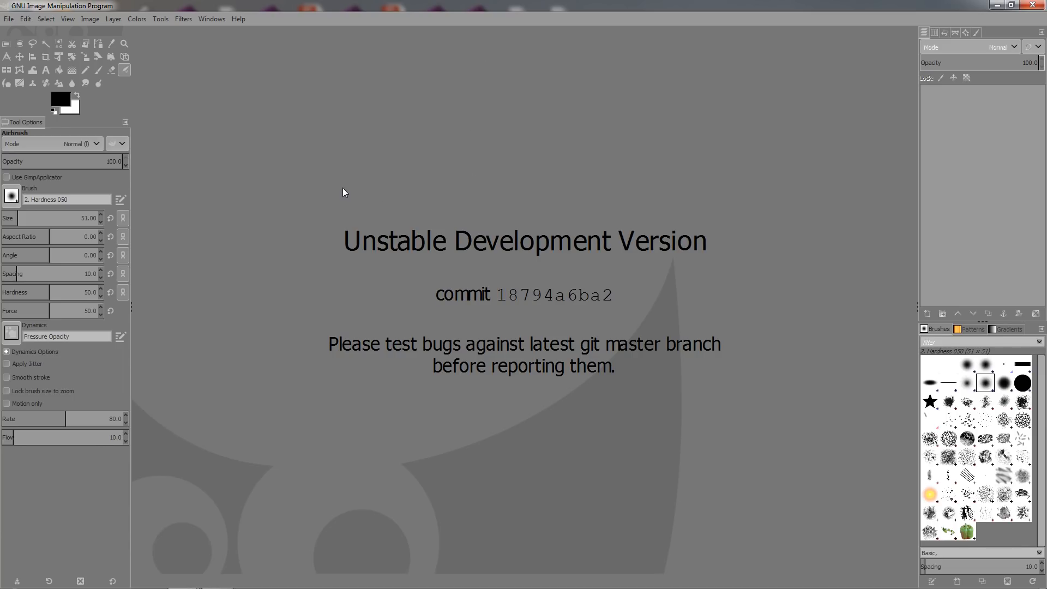
mouse_move(317, 193)
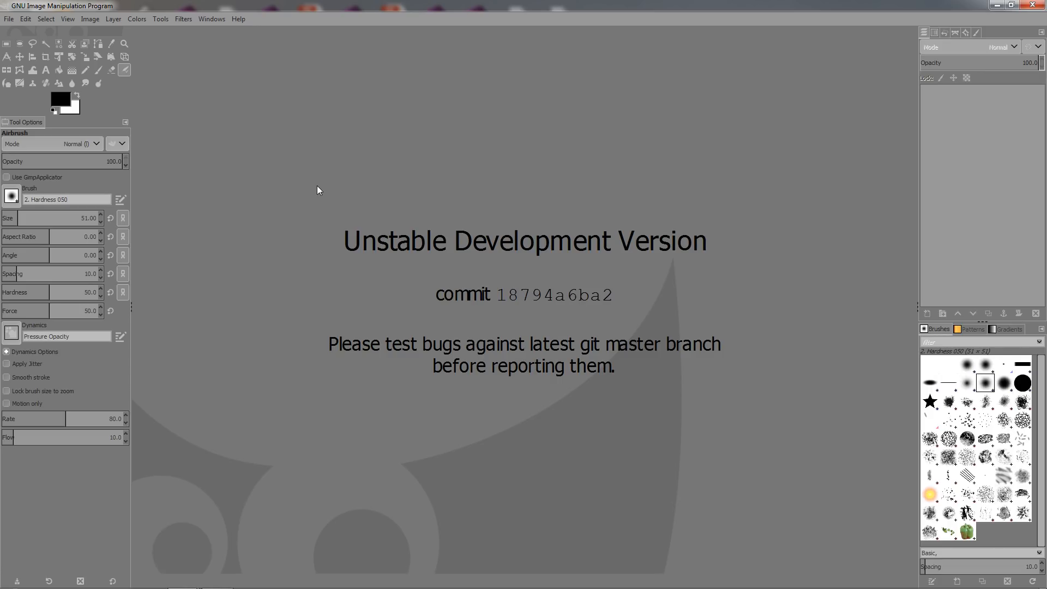
mouse_move(266, 226)
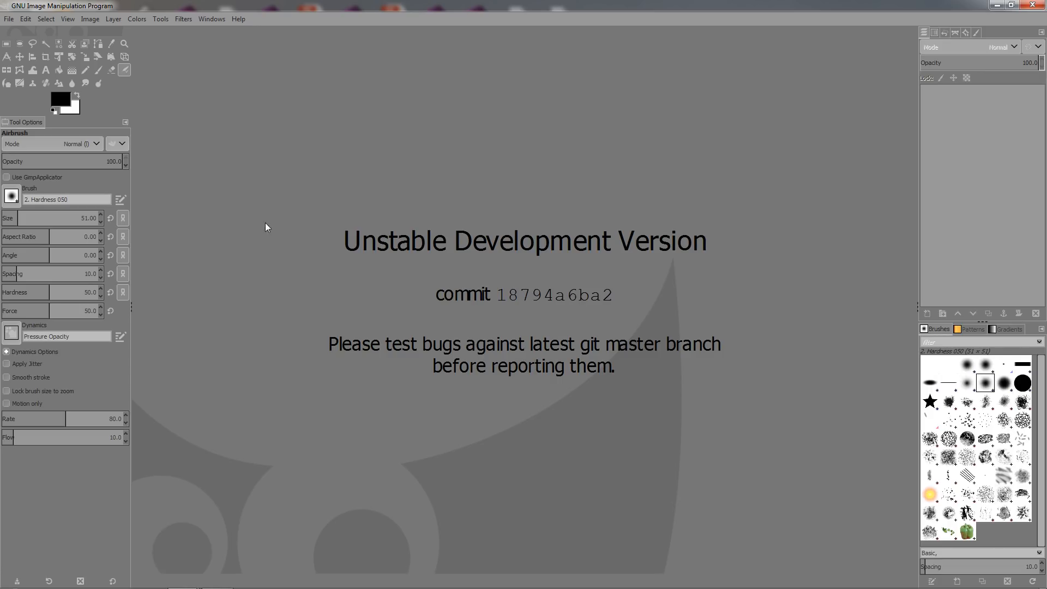
mouse_move(623, 261)
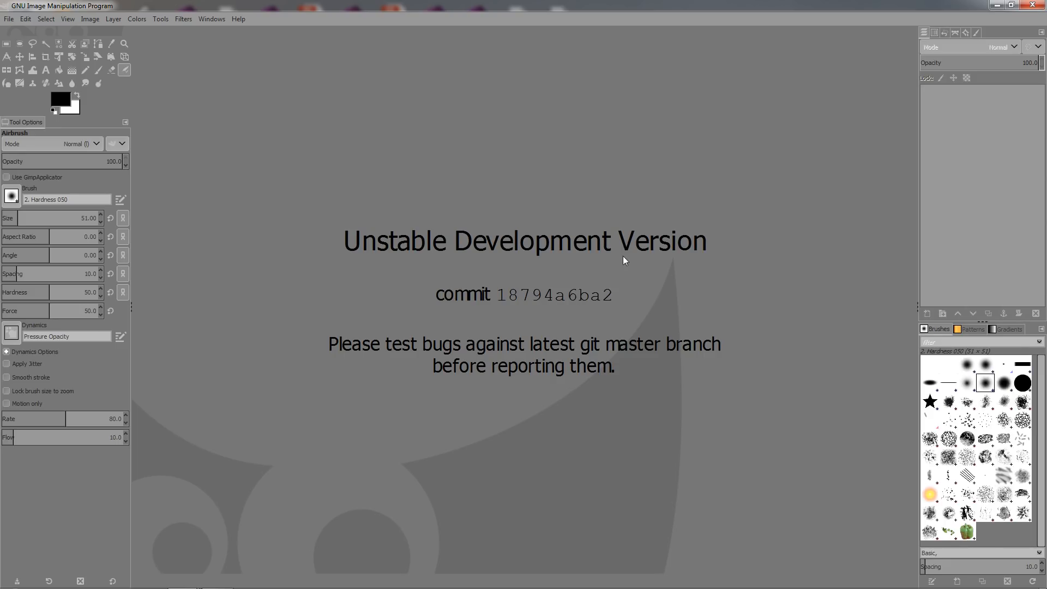
mouse_move(342, 207)
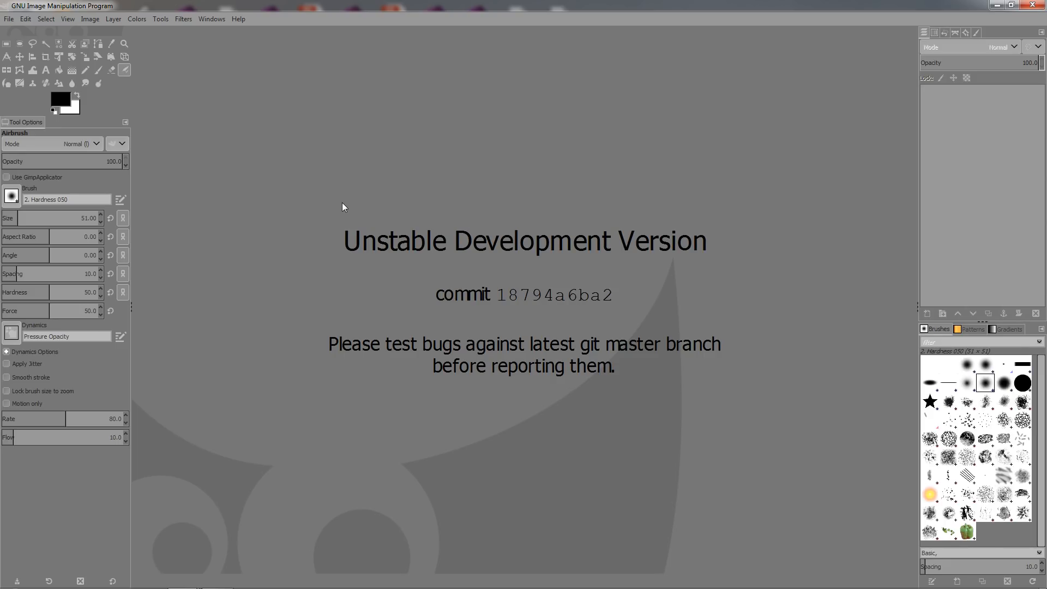
mouse_move(341, 178)
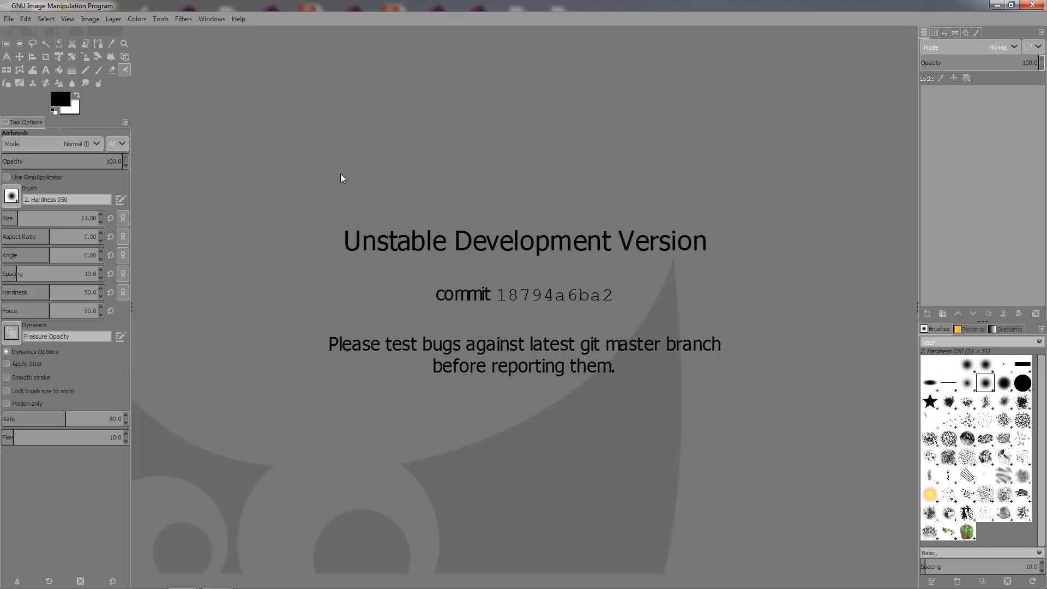
mouse_move(265, 110)
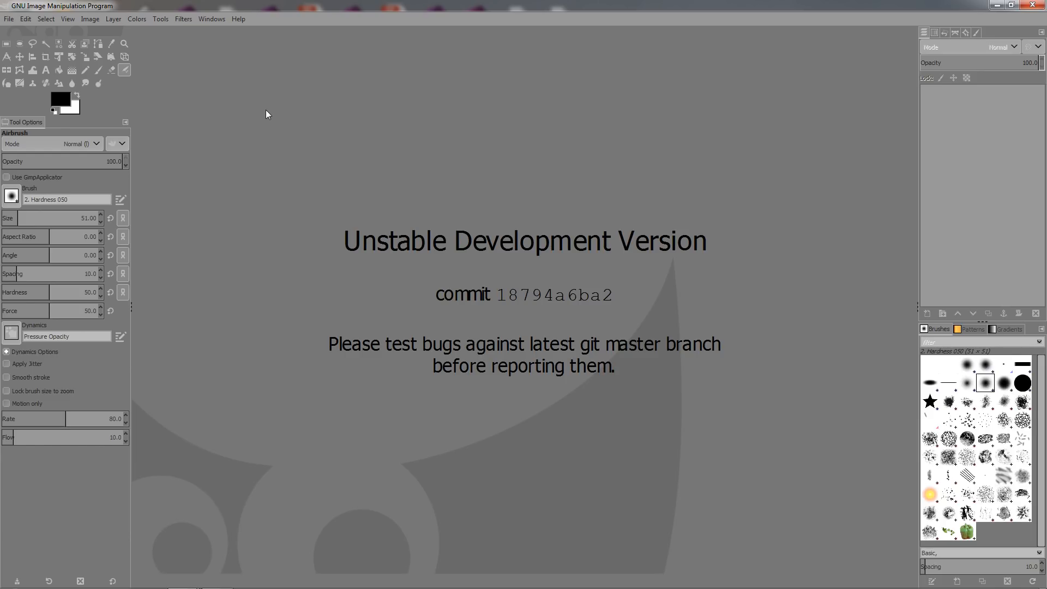
mouse_move(283, 126)
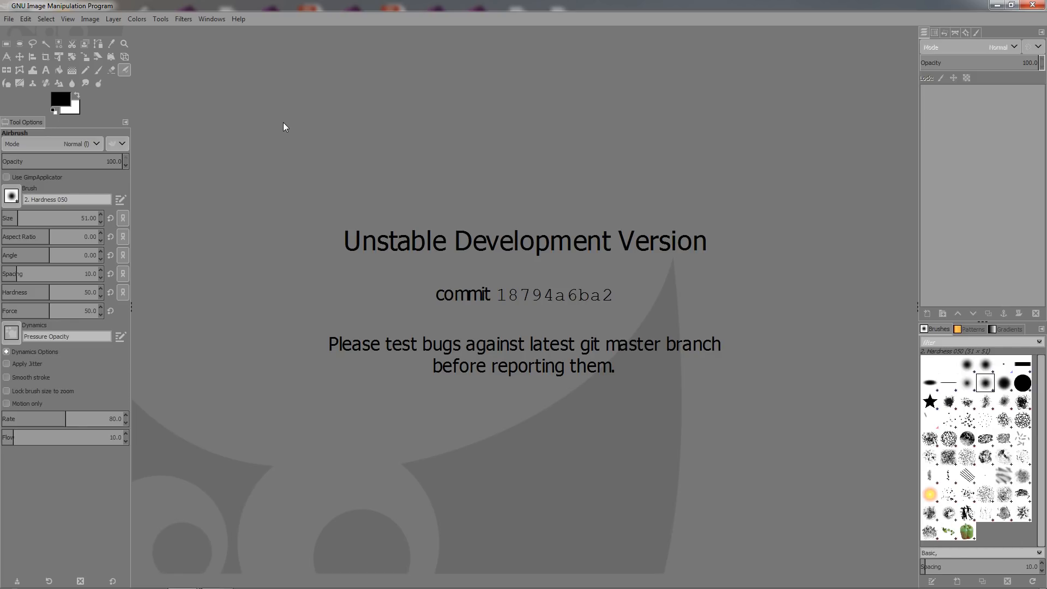
mouse_move(411, 336)
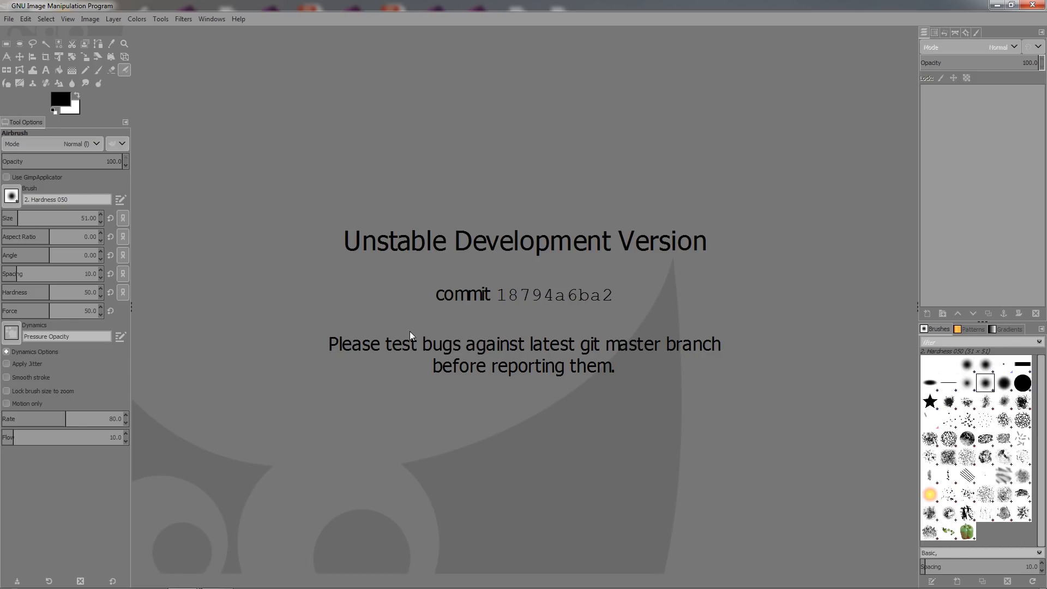
mouse_move(496, 309)
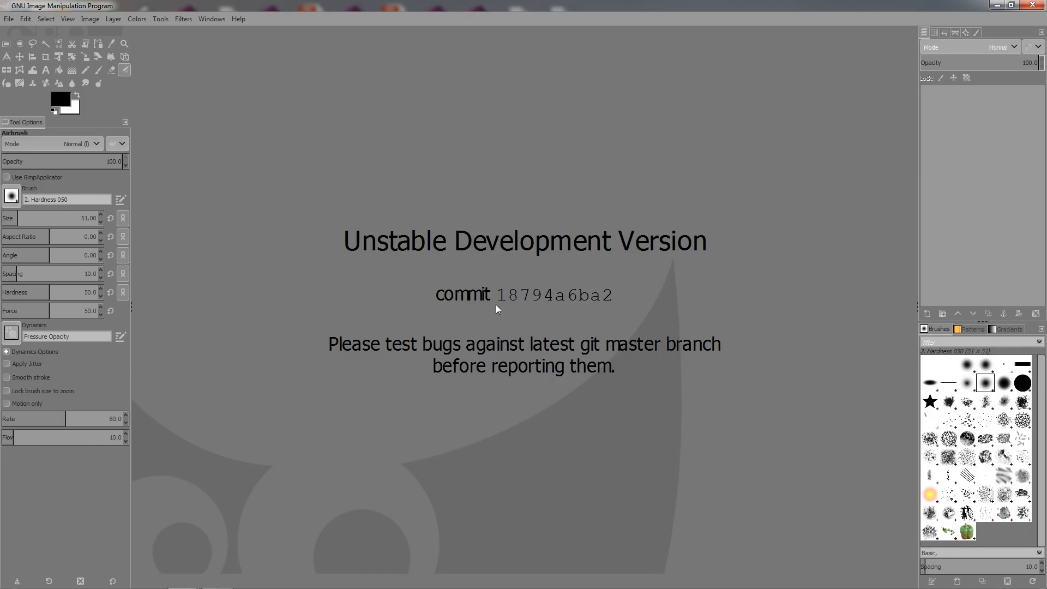
mouse_move(465, 189)
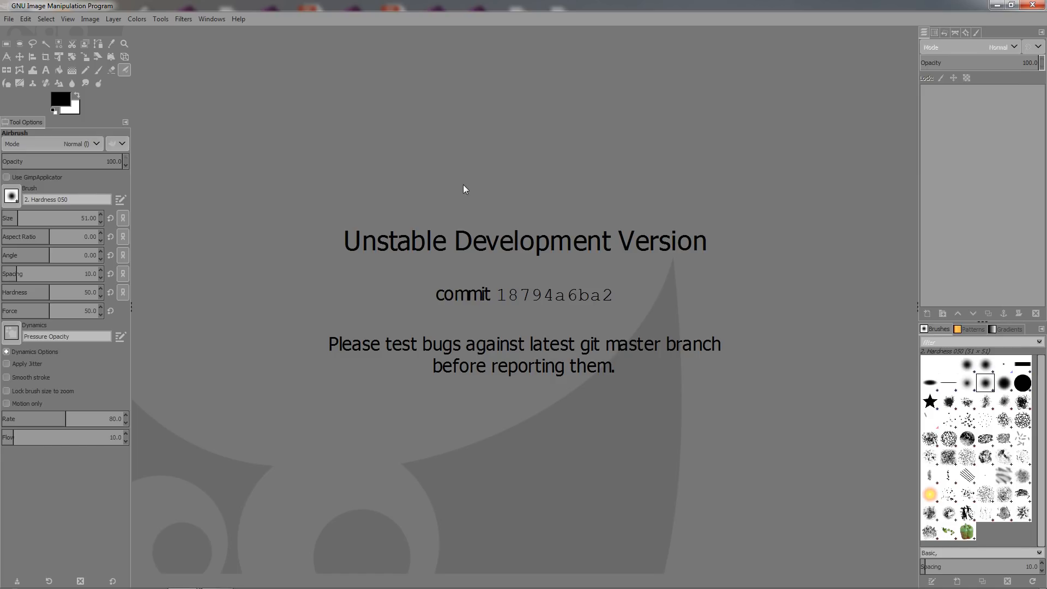
mouse_move(419, 215)
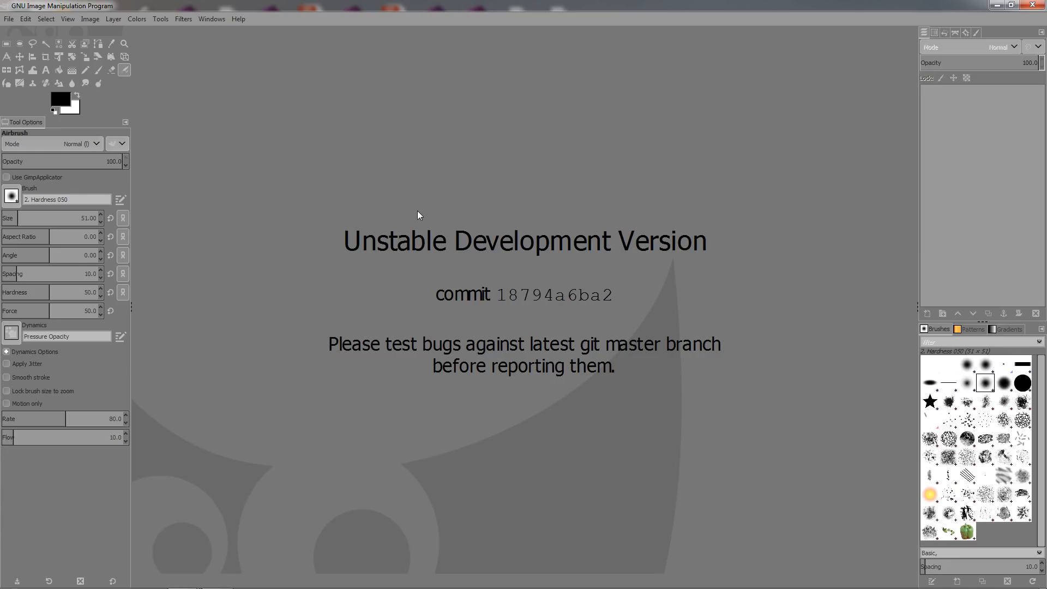
mouse_move(430, 197)
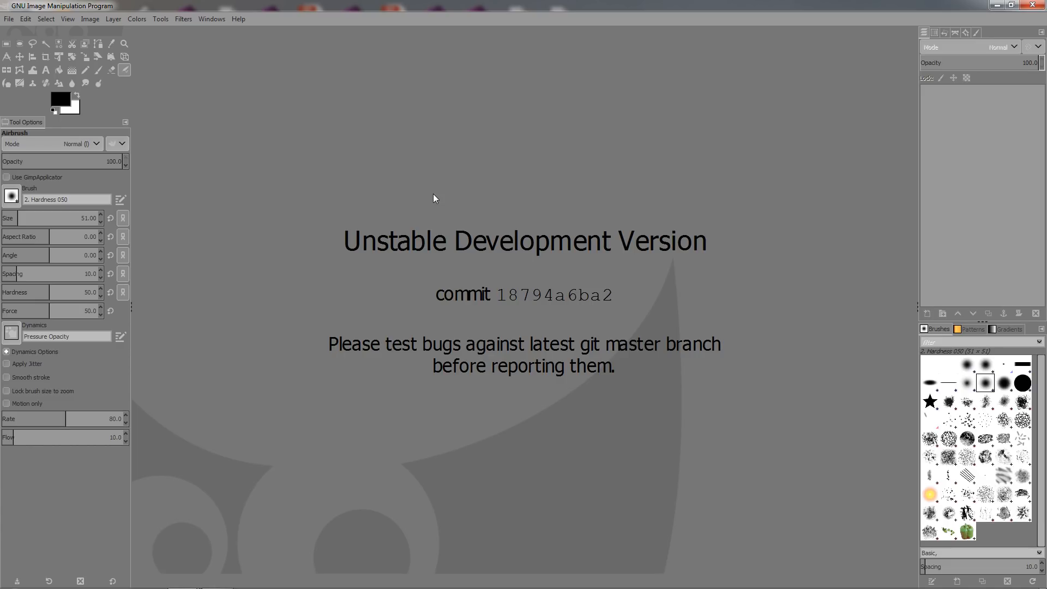
mouse_move(239, 179)
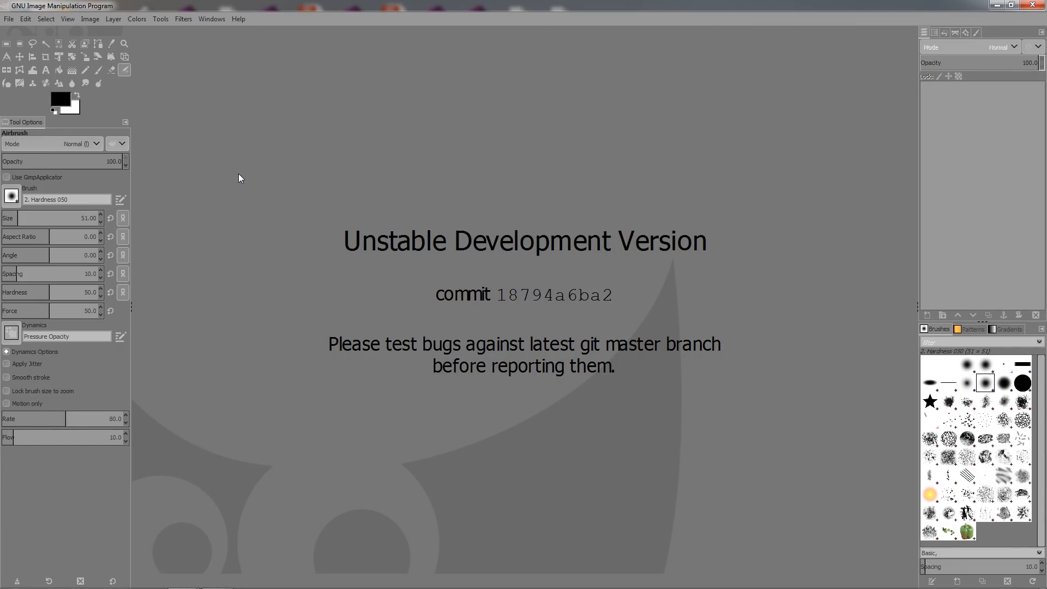
mouse_move(42, 38)
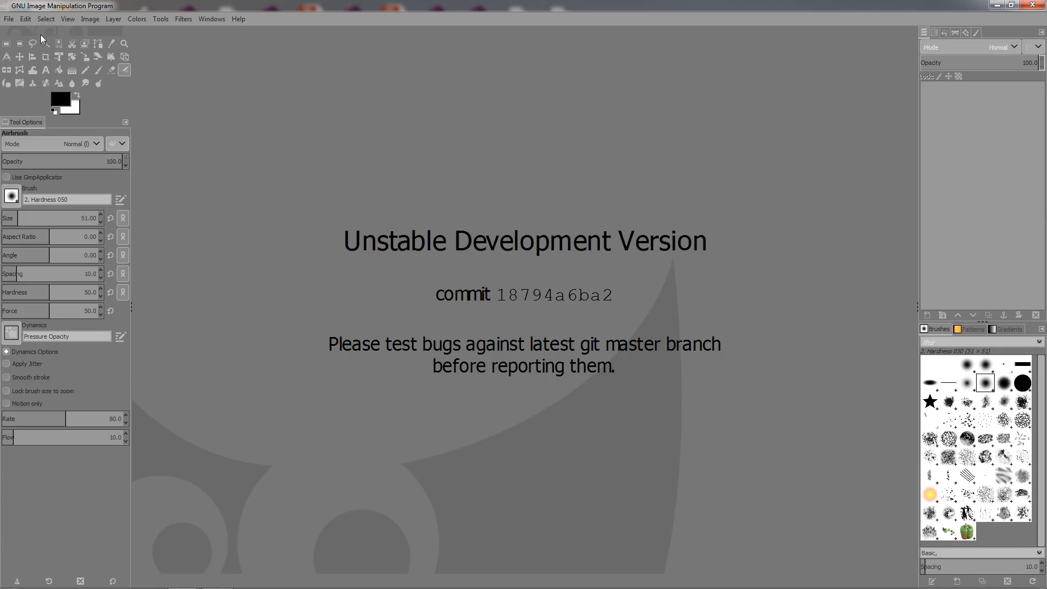
mouse_move(179, 99)
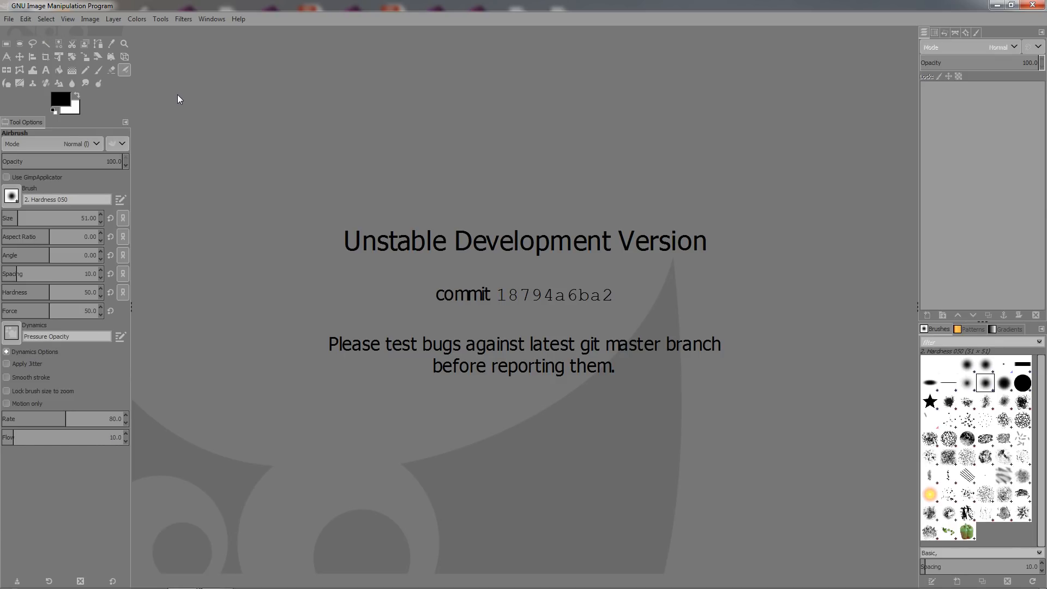
mouse_move(217, 125)
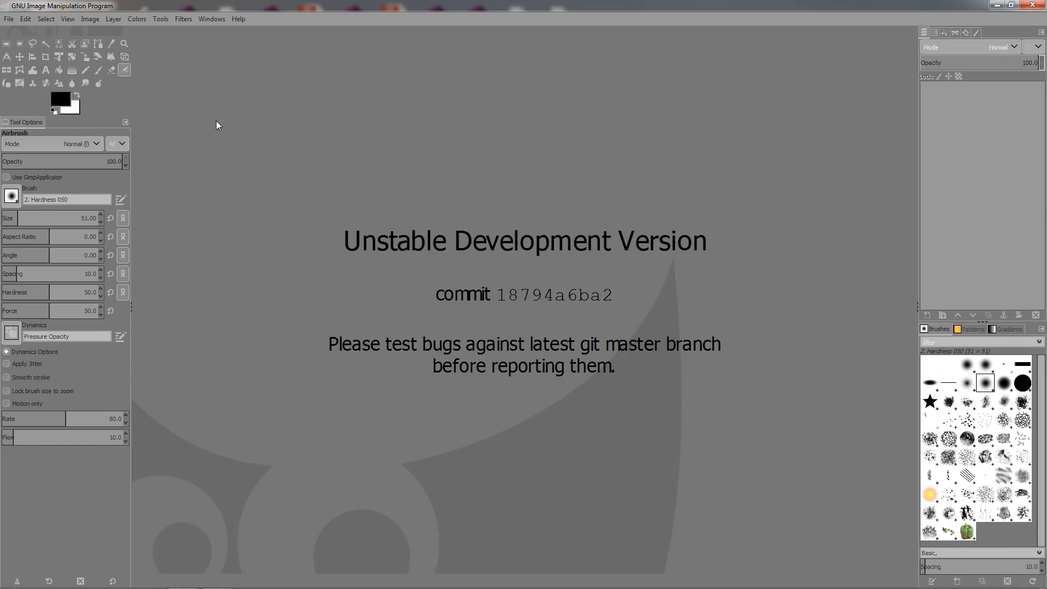
mouse_move(947, 125)
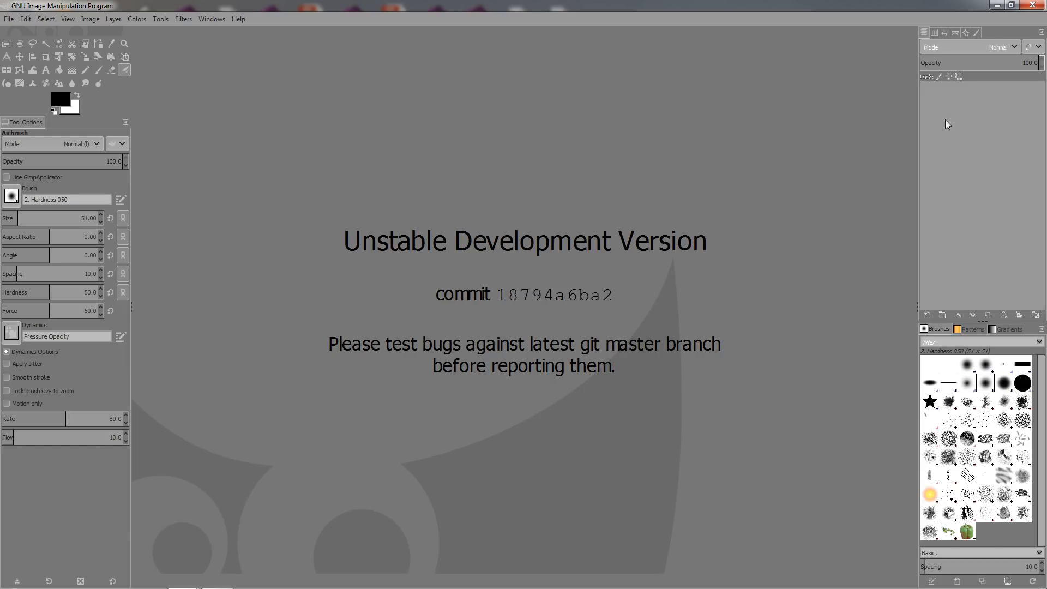
mouse_move(185, 149)
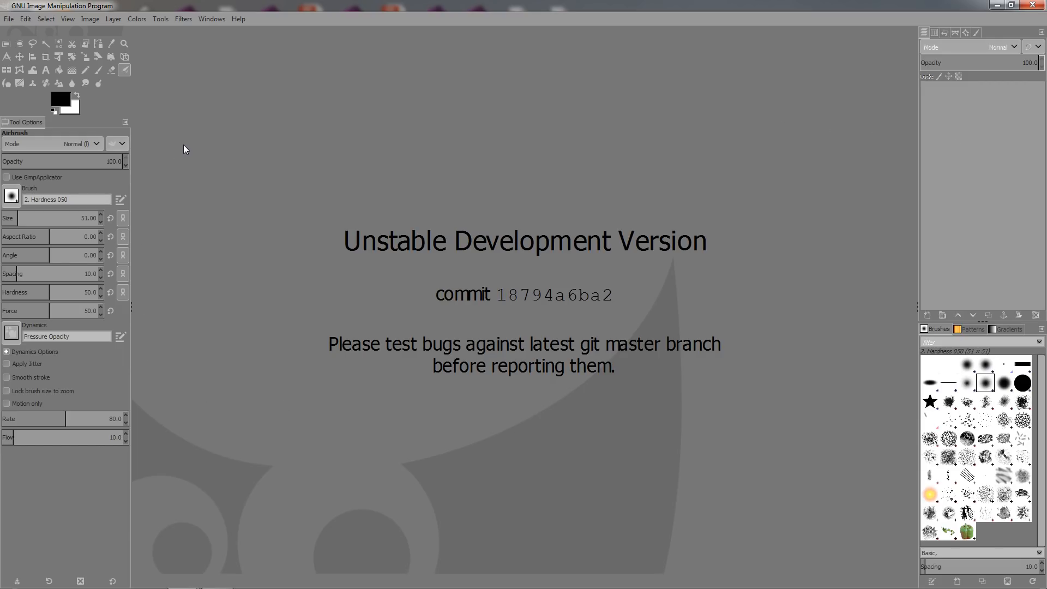
mouse_move(355, 245)
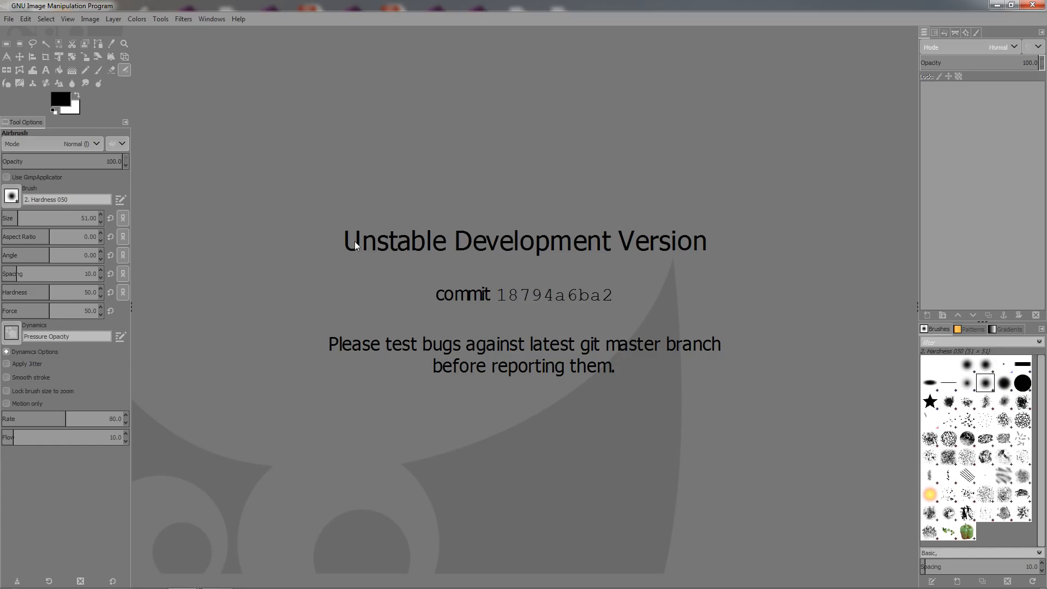
mouse_move(209, 90)
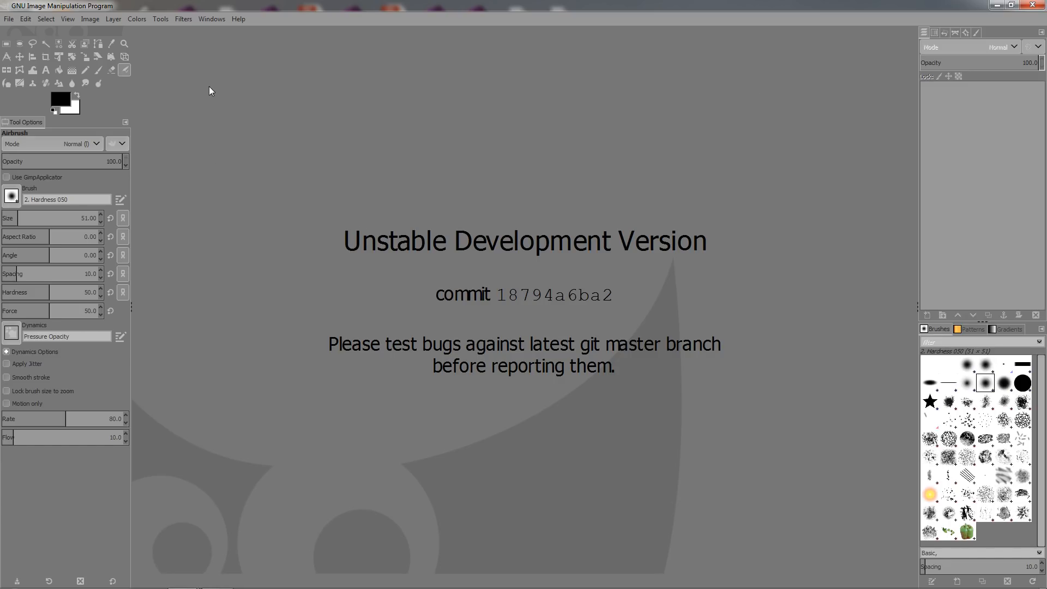
Open GIMP's Preferences dialog from the Edit menu, landing on System Resources
click(25, 19)
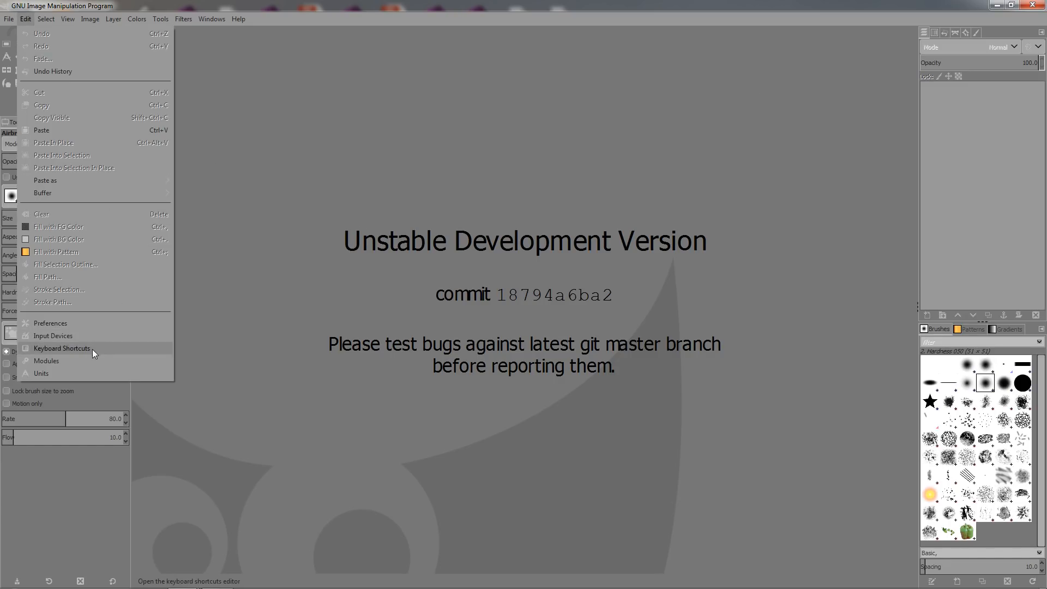
click(50, 323)
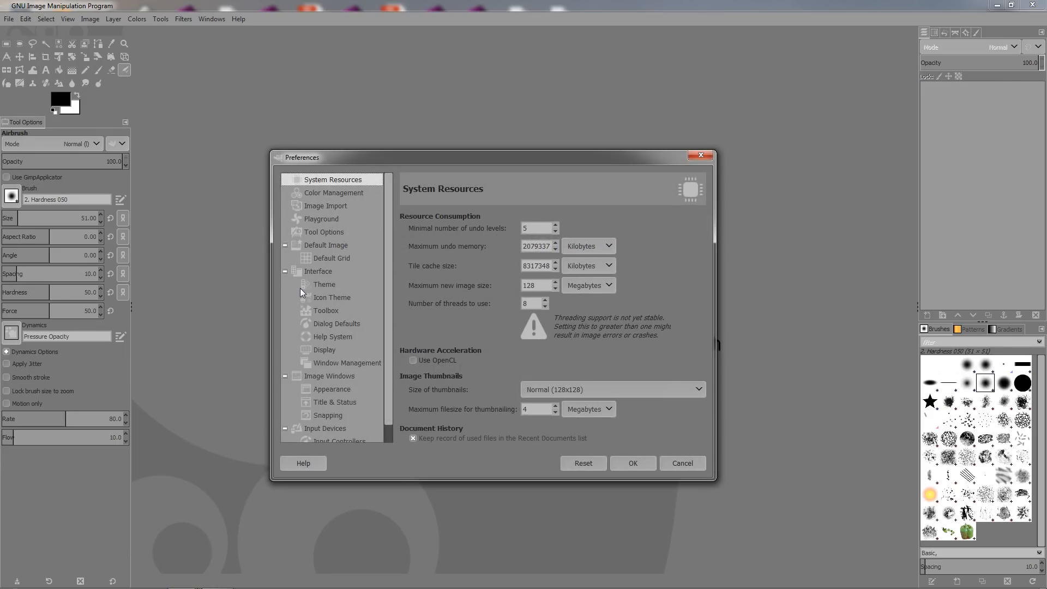
Show the Interface > Theme page in Preferences
click(324, 284)
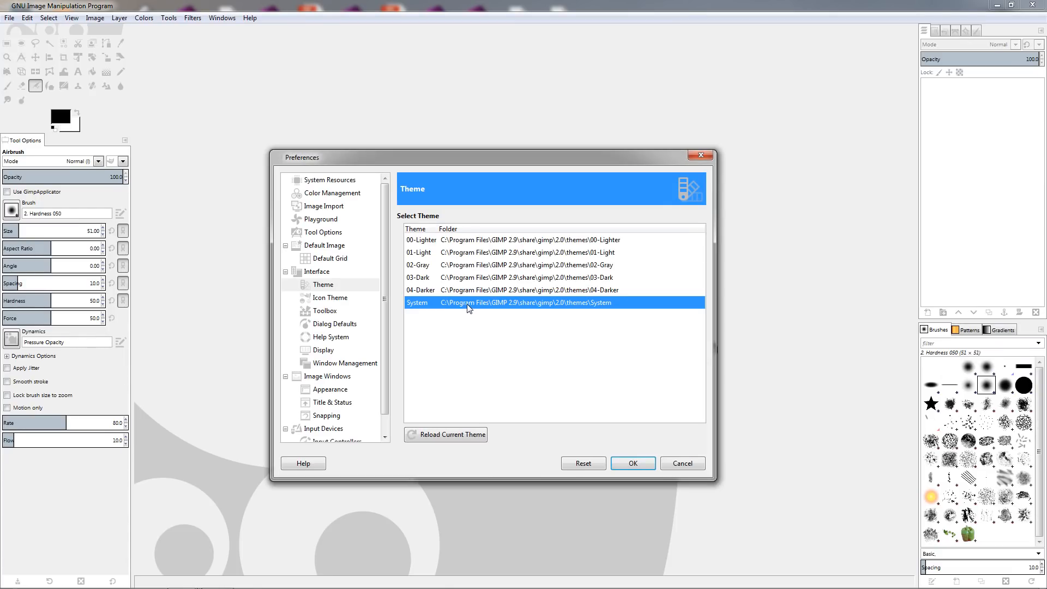
mouse_move(467, 289)
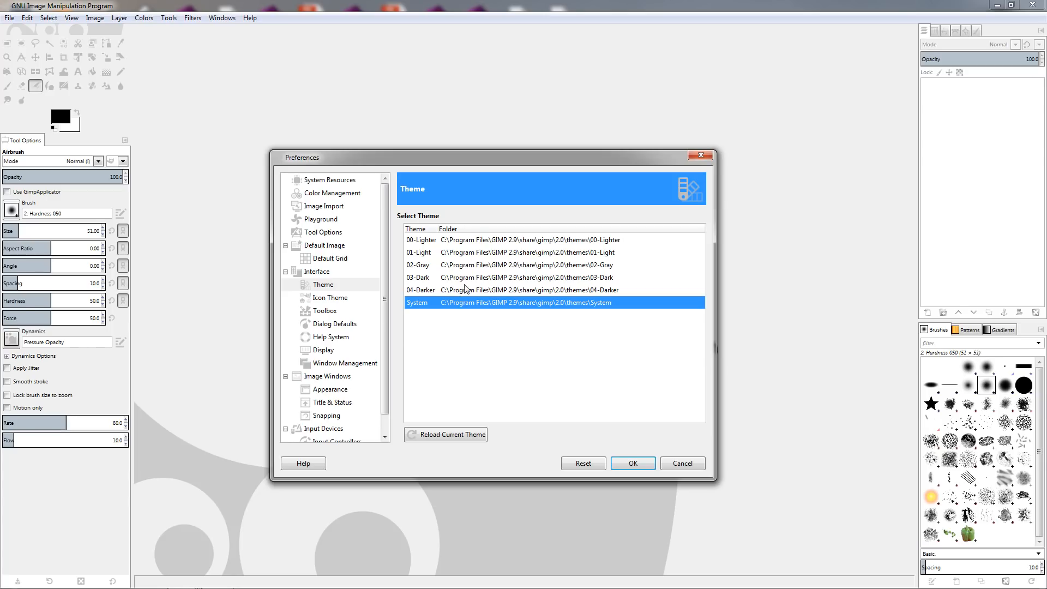
mouse_move(181, 145)
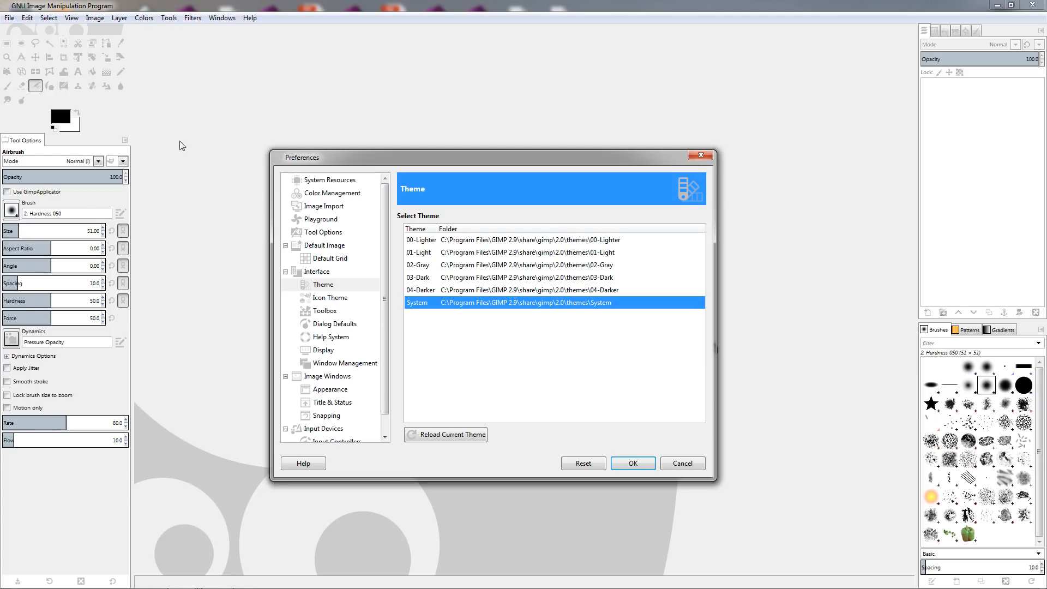
mouse_move(420, 260)
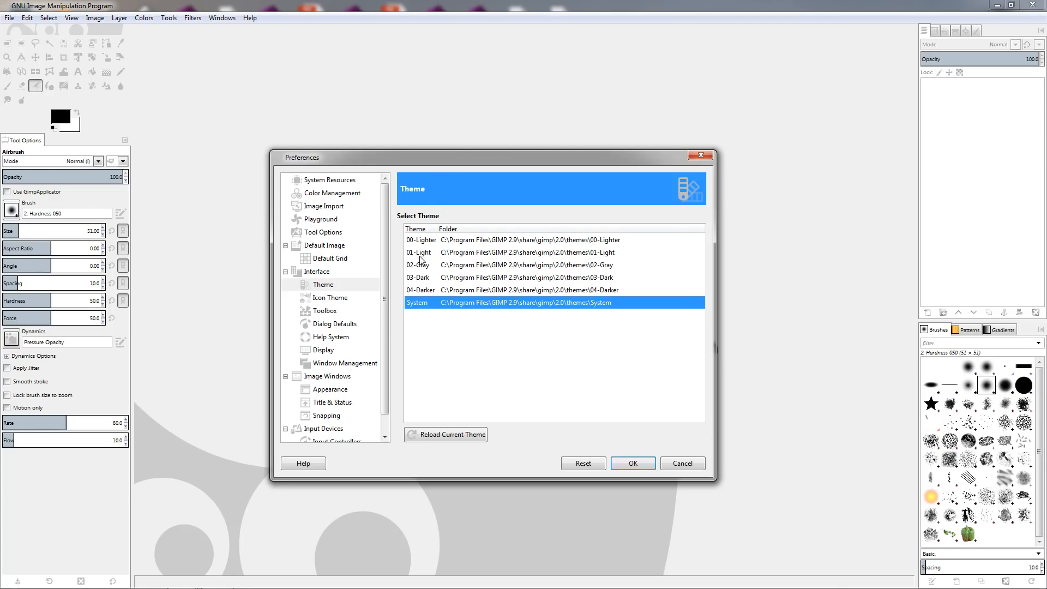
mouse_move(503, 275)
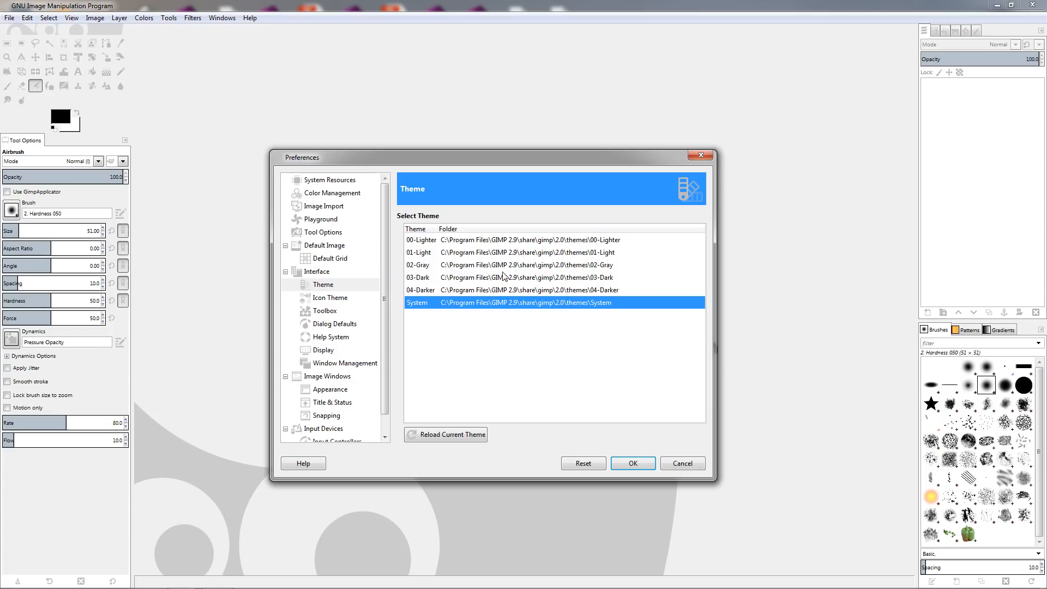
mouse_move(530, 300)
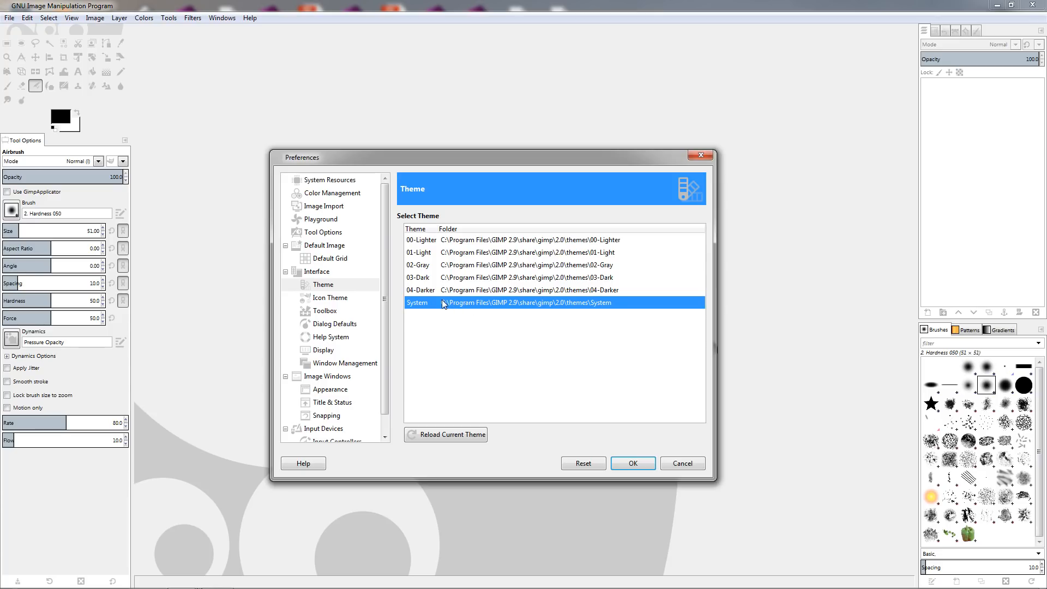
mouse_move(445, 242)
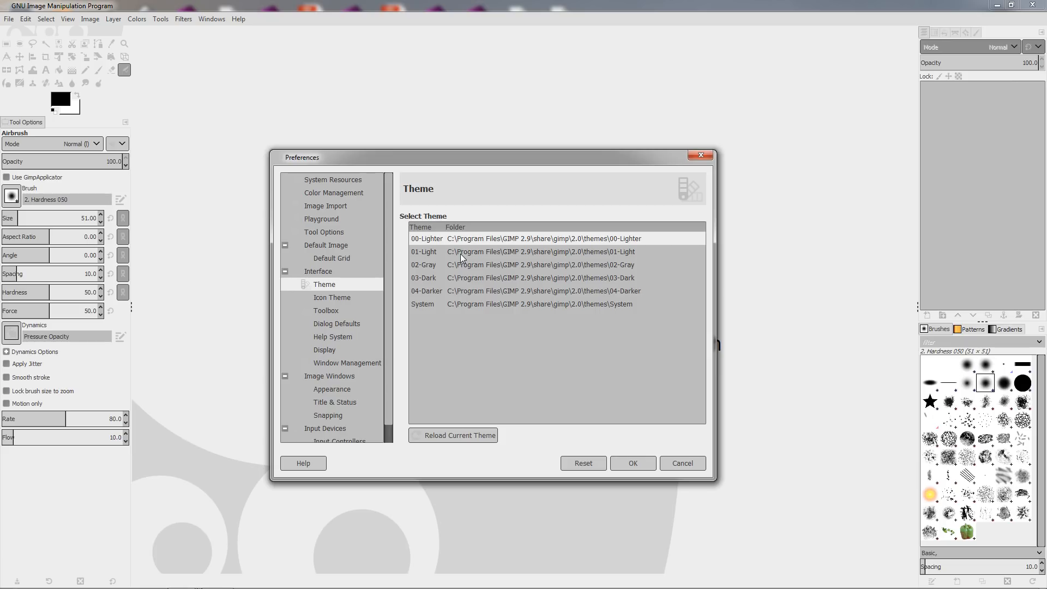
Preview the Light, Dark and Darker themes in turn from the Theme list
click(535, 252)
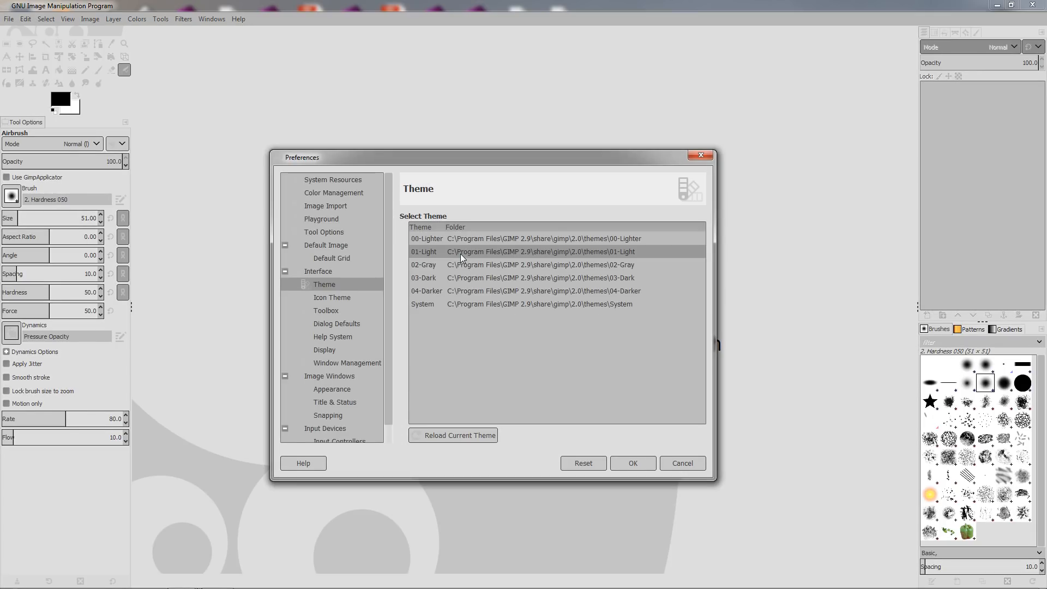
mouse_move(461, 268)
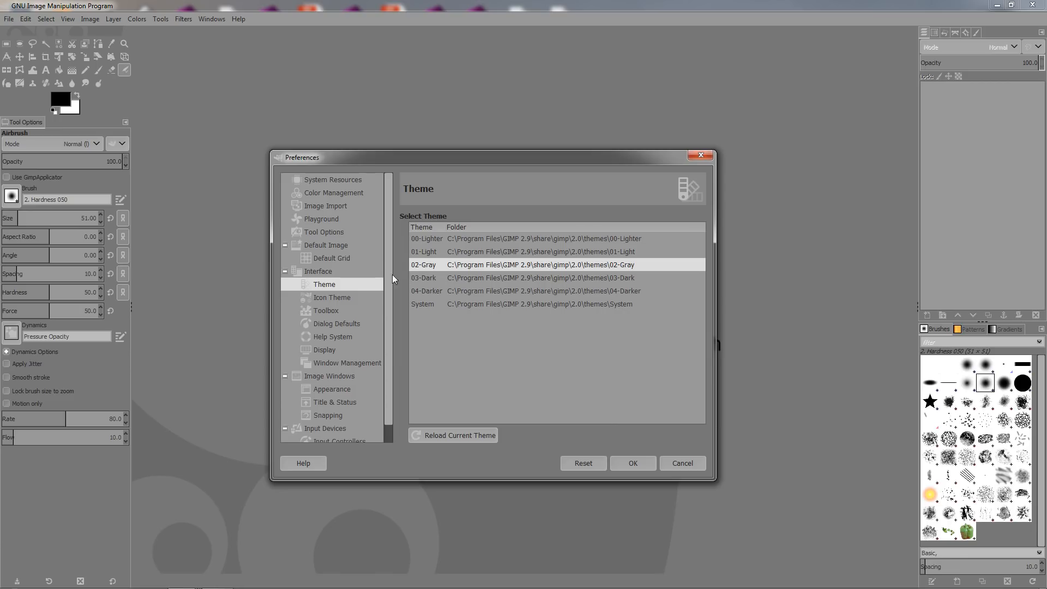
click(538, 277)
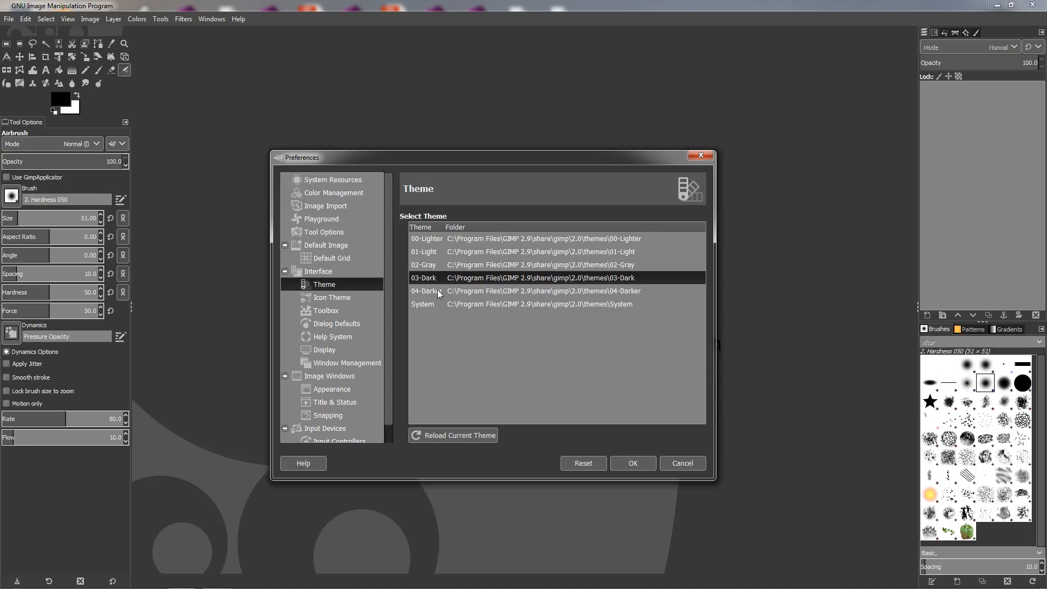
click(425, 291)
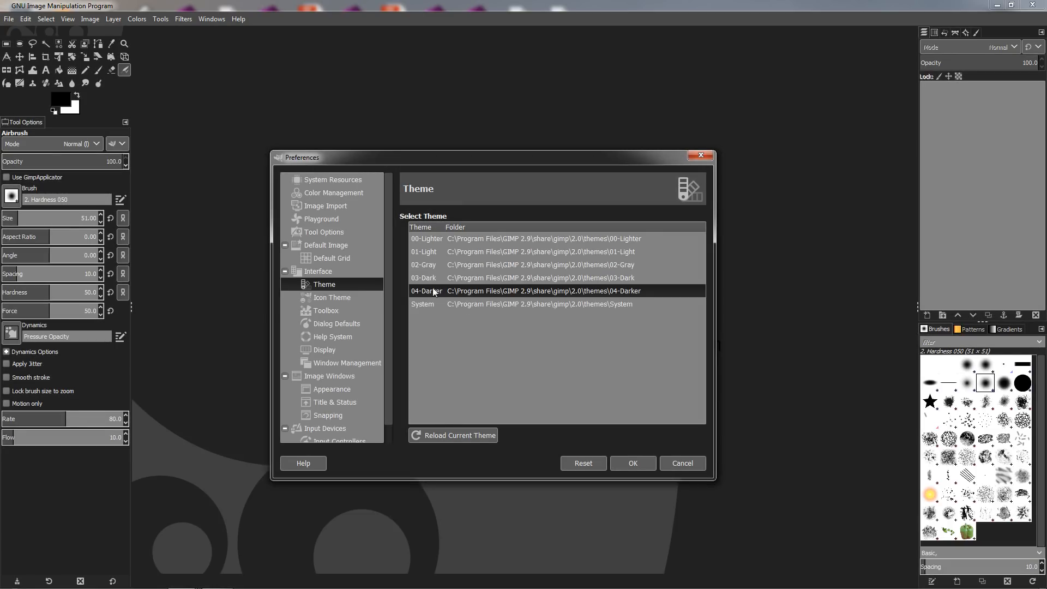
mouse_move(307, 246)
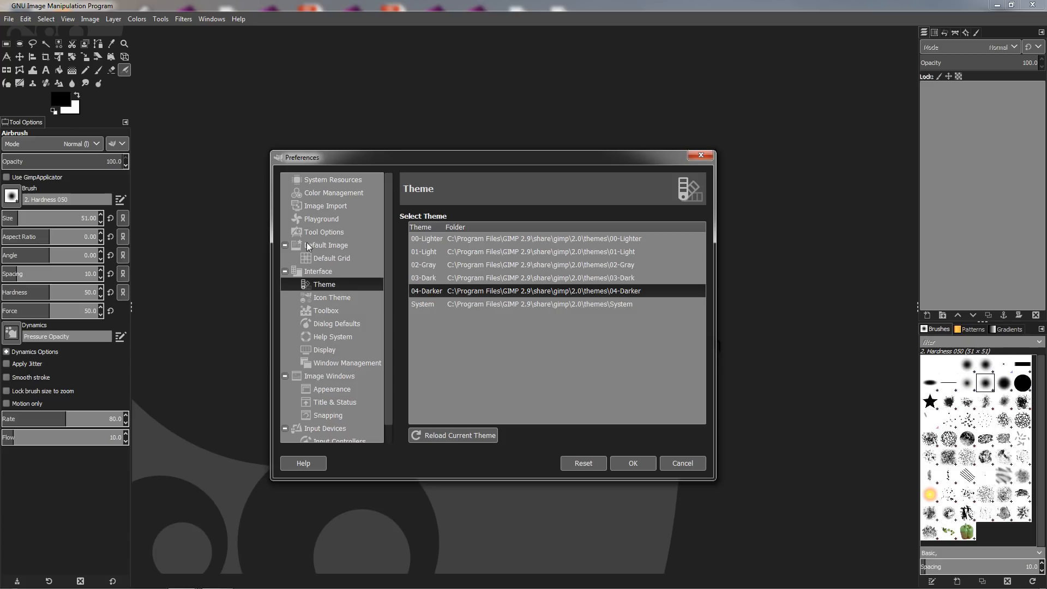
mouse_move(442, 274)
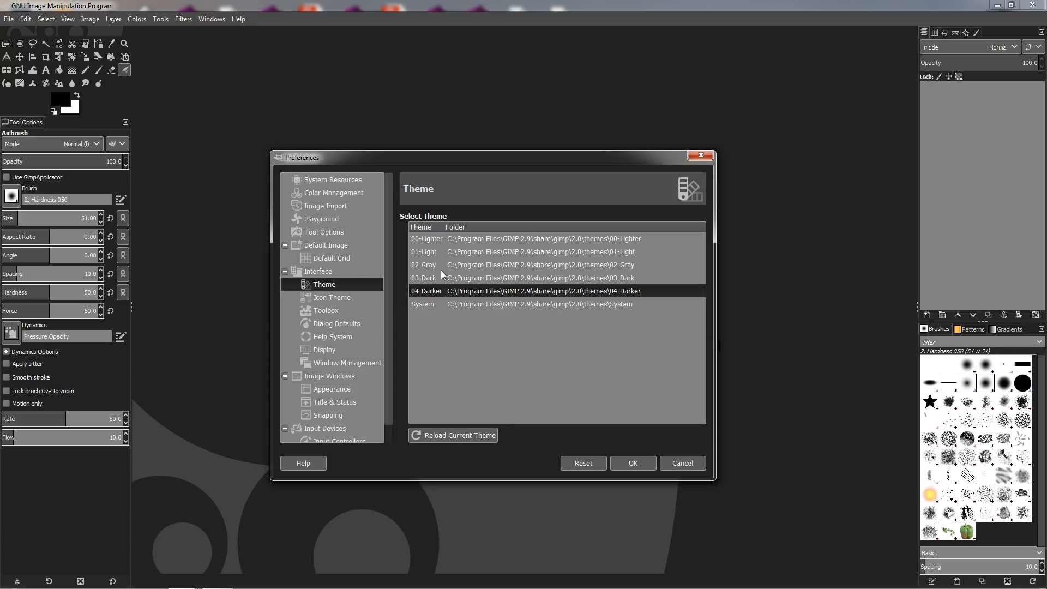
mouse_move(443, 283)
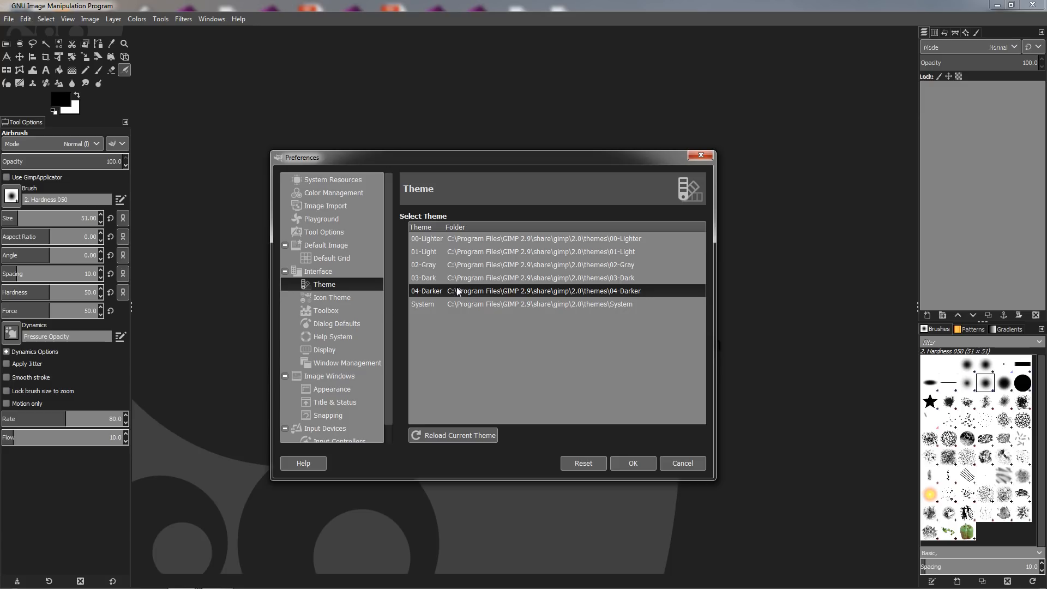
mouse_move(449, 304)
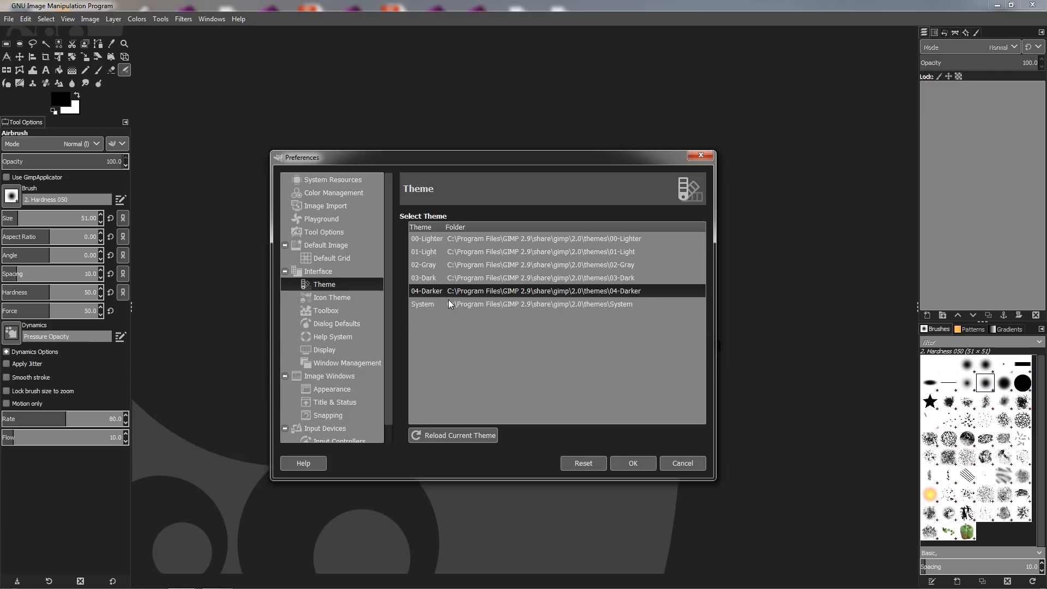
mouse_move(437, 257)
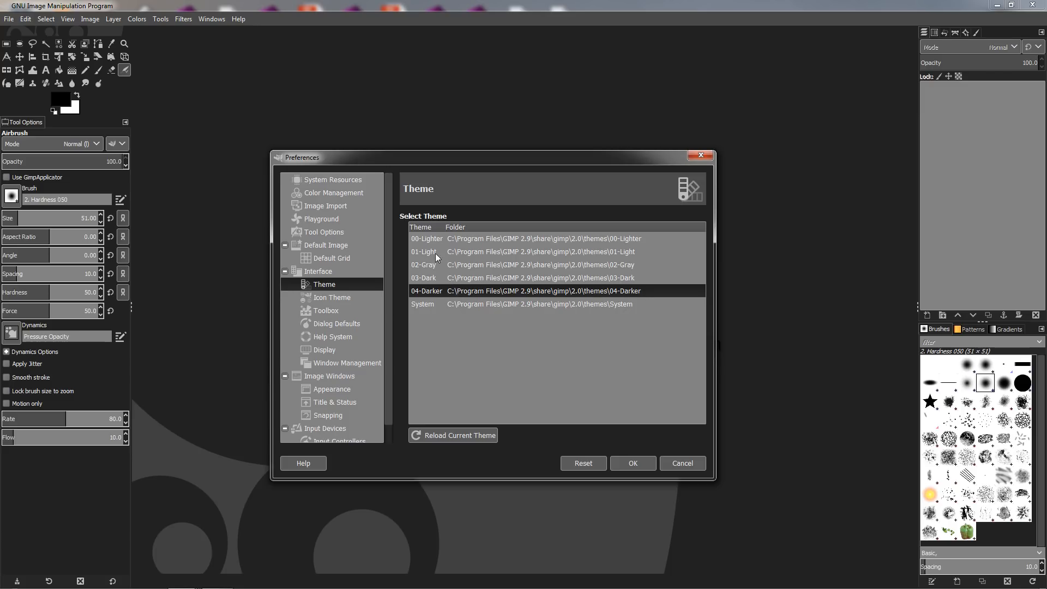
mouse_move(440, 297)
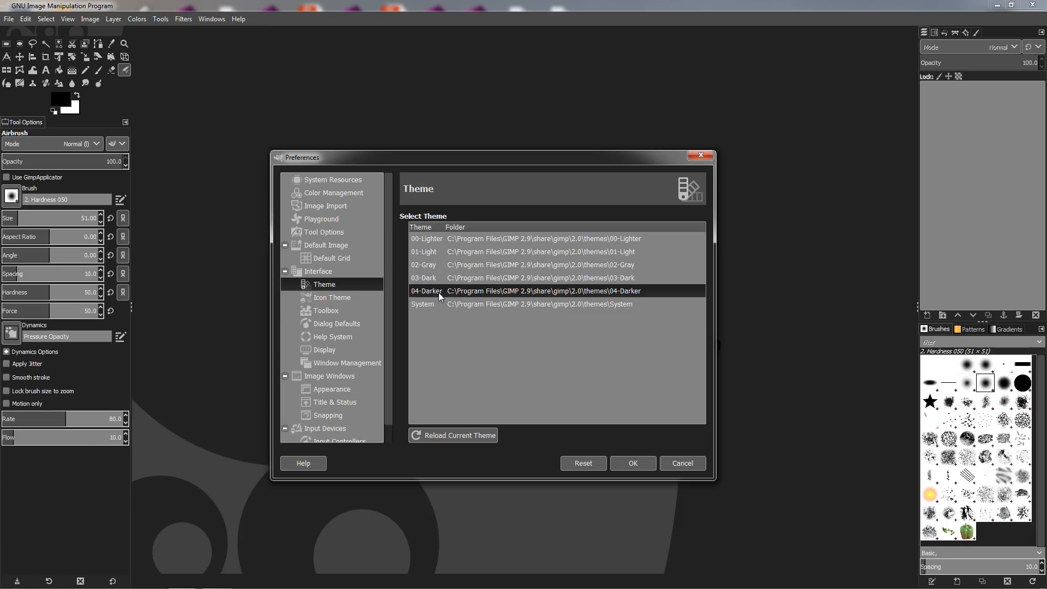
mouse_move(441, 289)
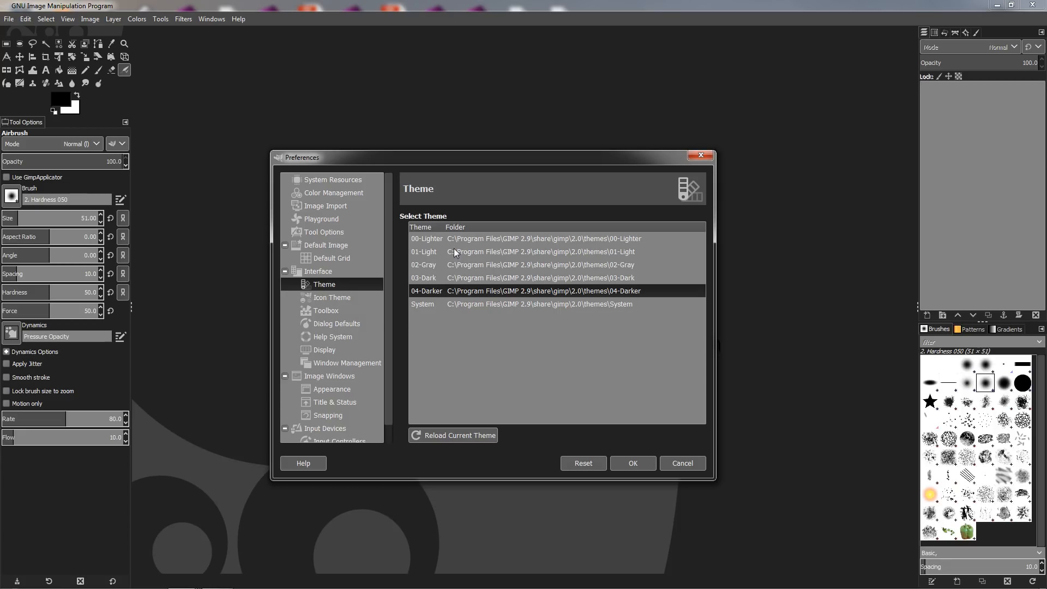
mouse_move(461, 303)
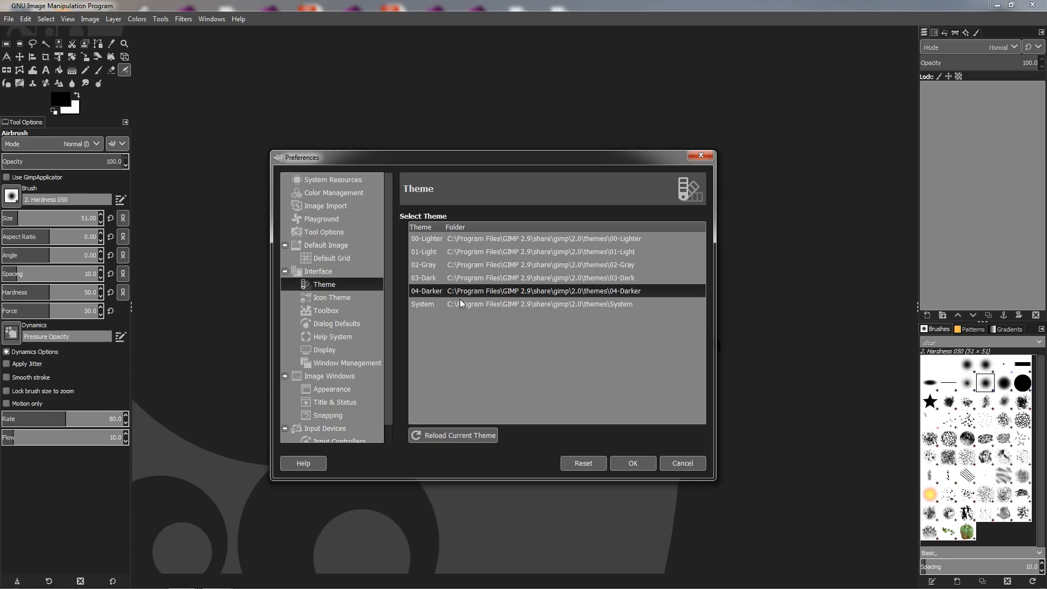
mouse_move(459, 273)
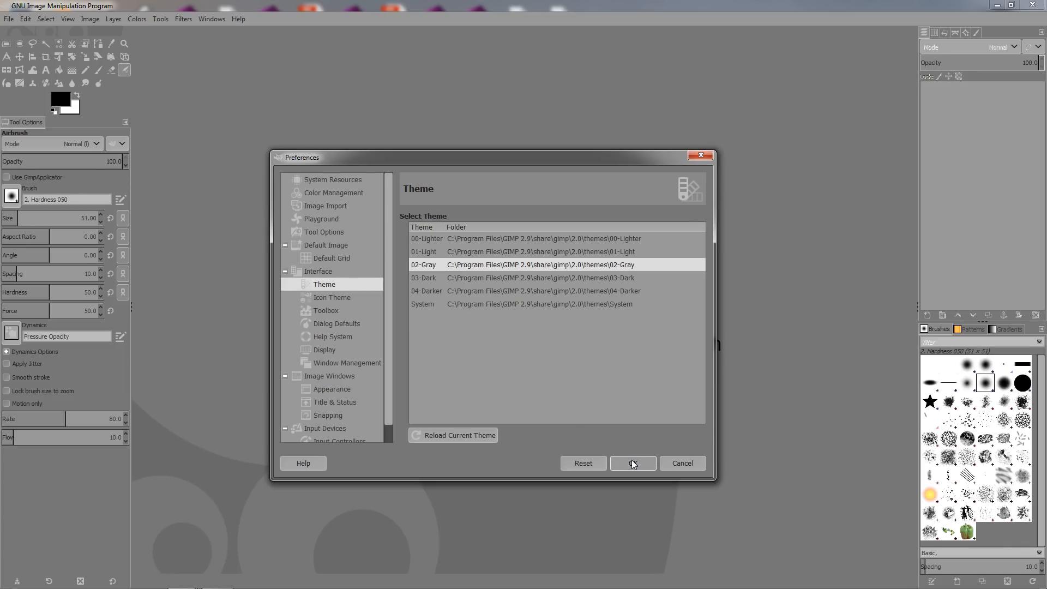
click(631, 463)
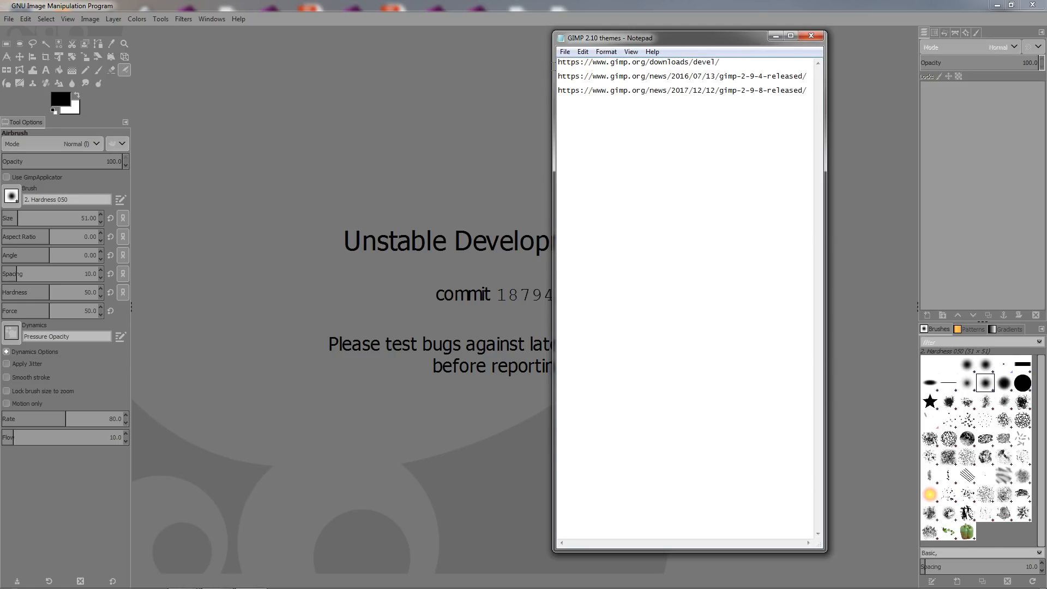
triple_click(636, 62)
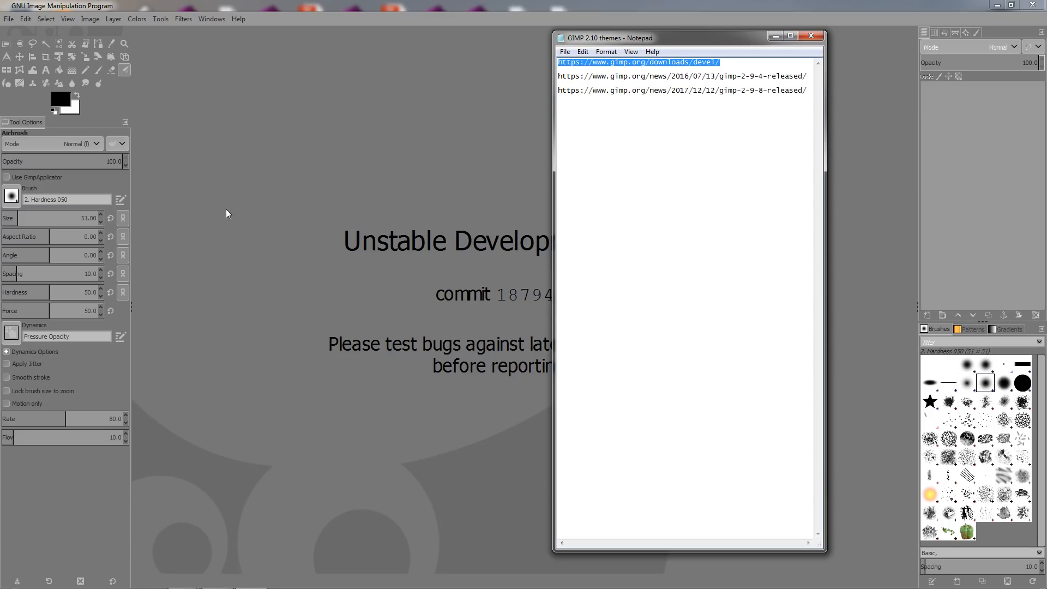
mouse_move(256, 173)
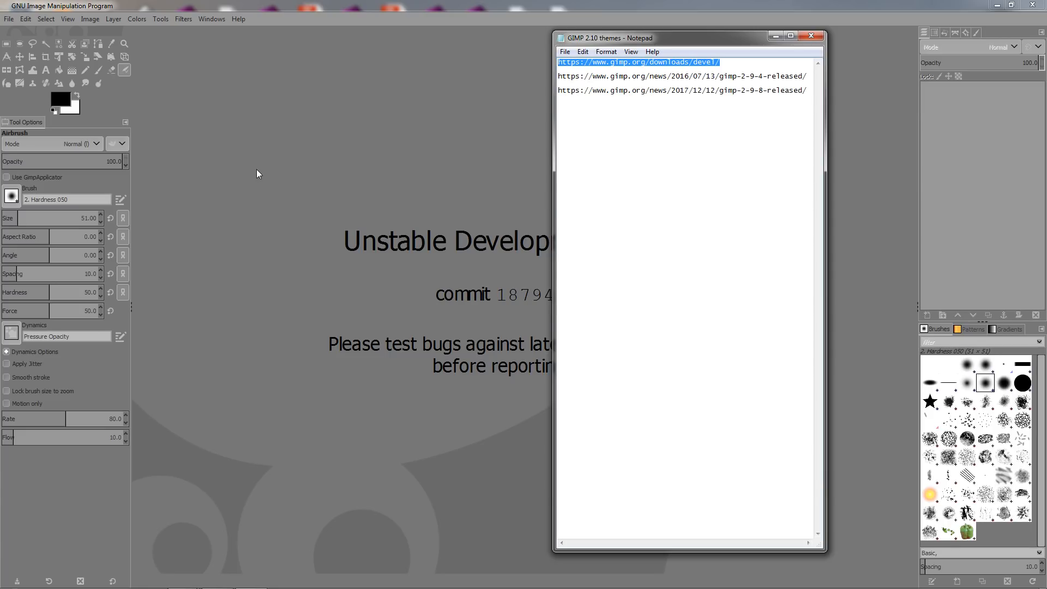
click(630, 75)
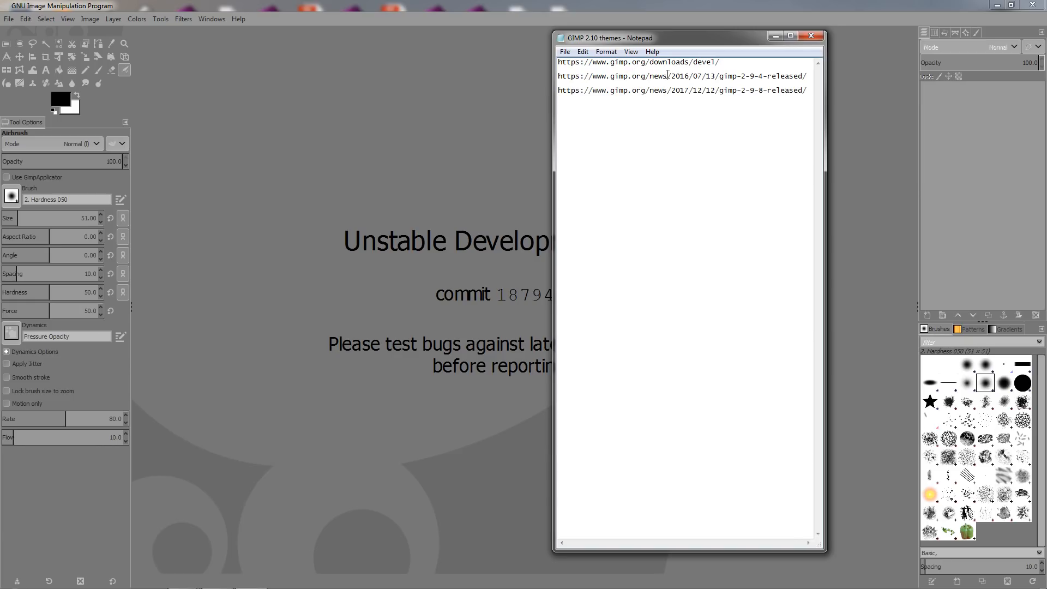
mouse_move(766, 75)
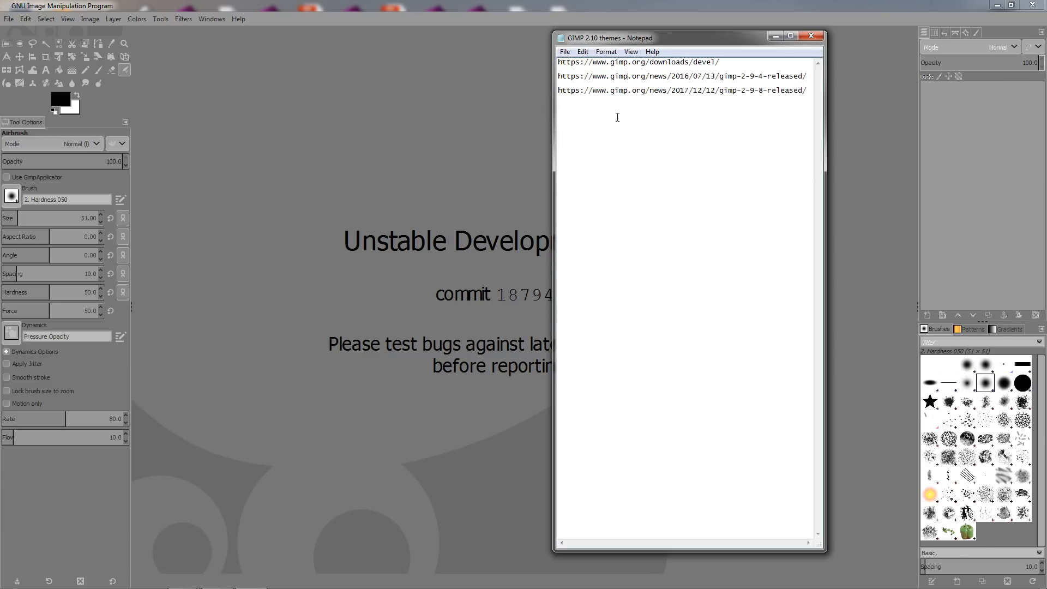
double_click(734, 75)
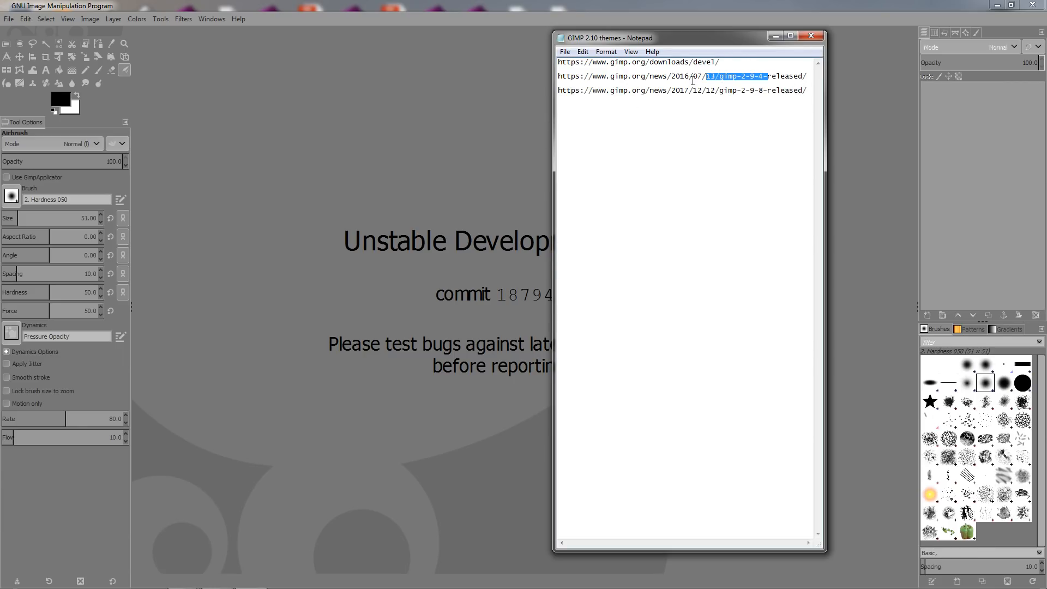
click(765, 76)
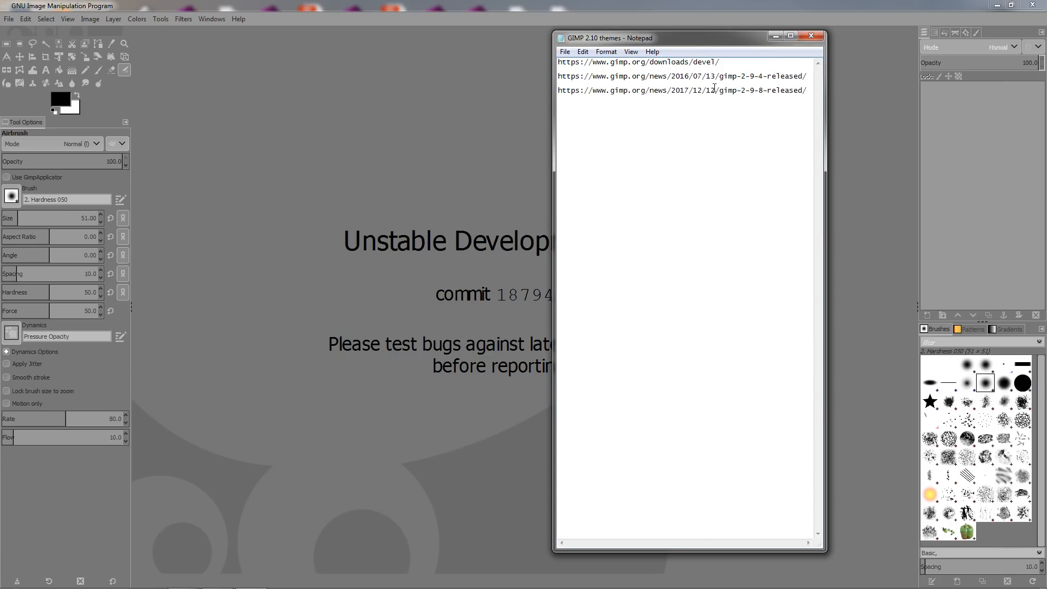
mouse_move(693, 75)
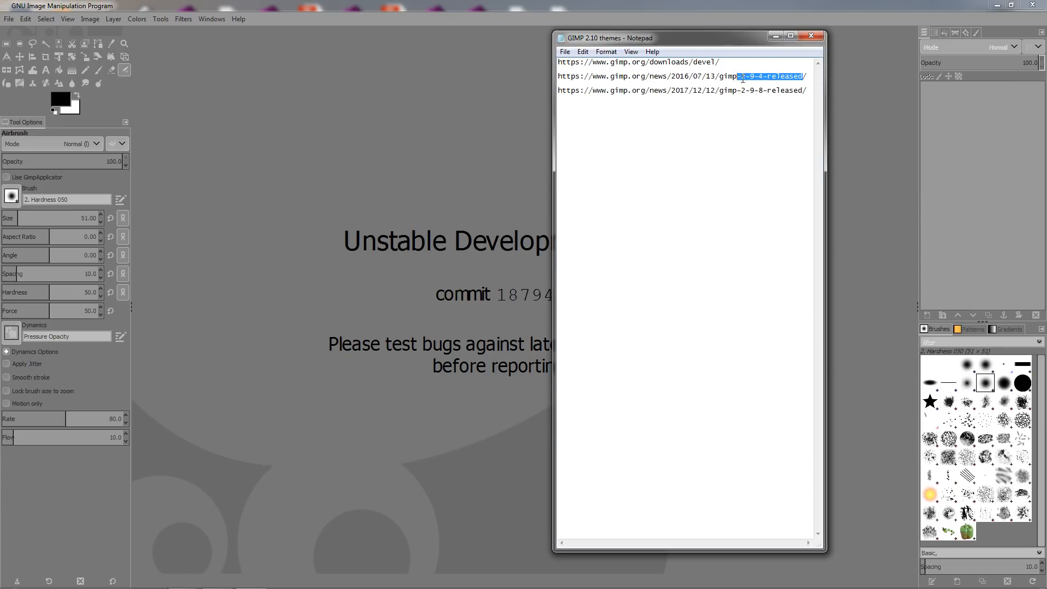
click(691, 98)
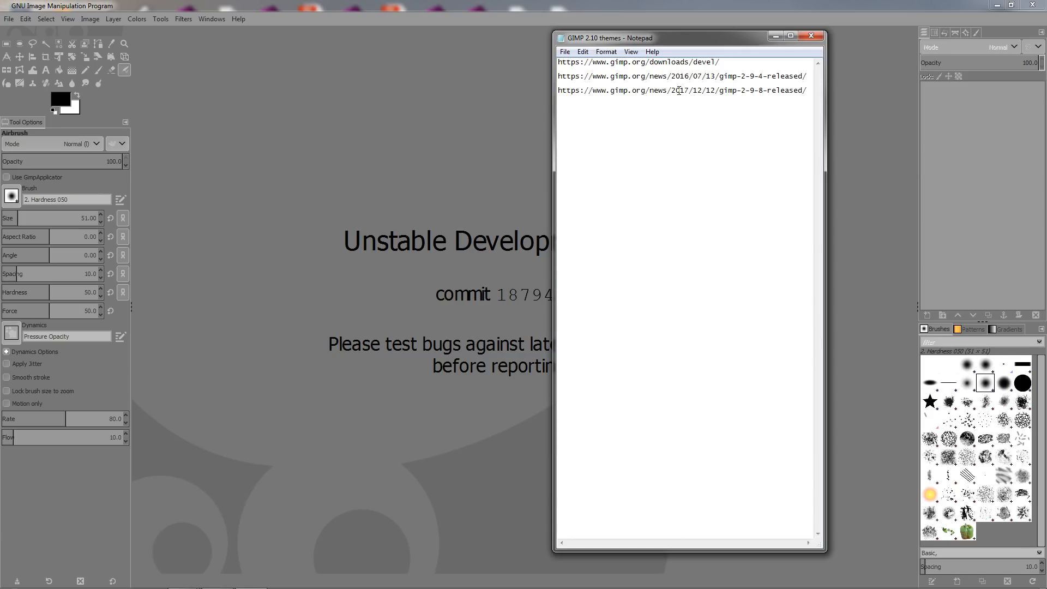
double_click(618, 90)
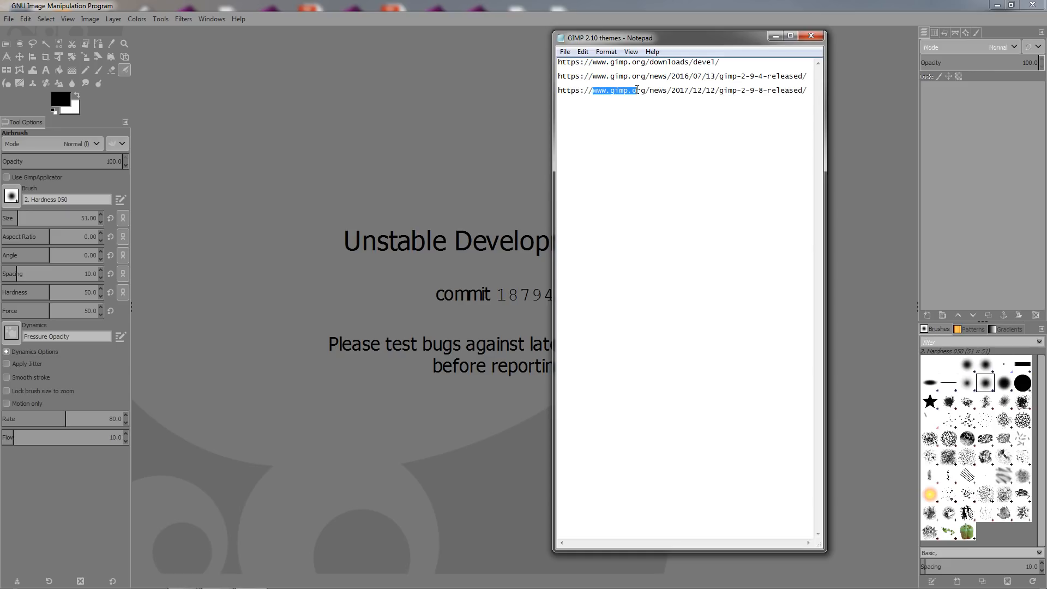
click(774, 90)
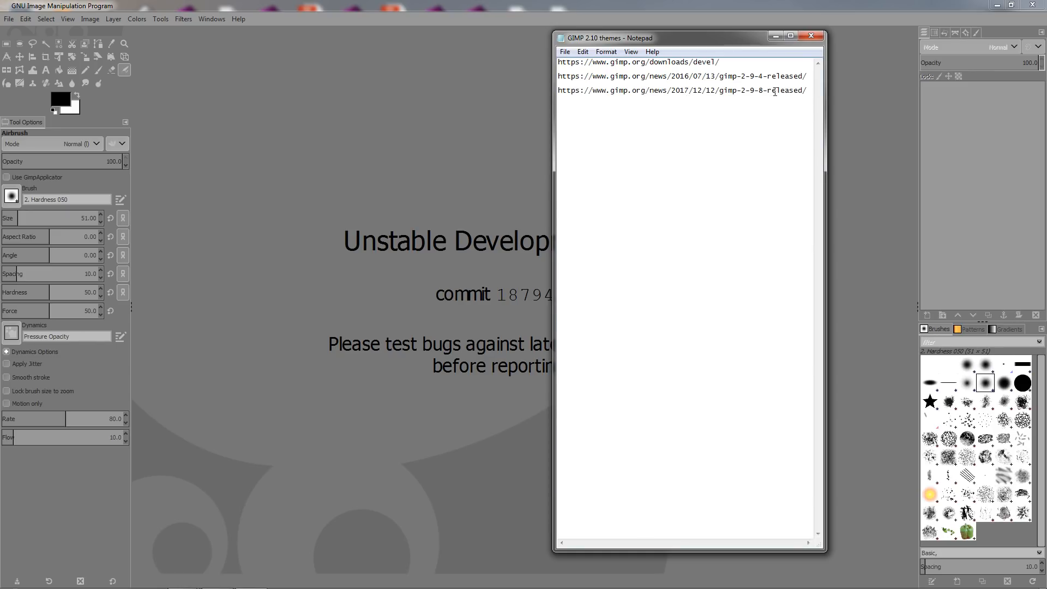